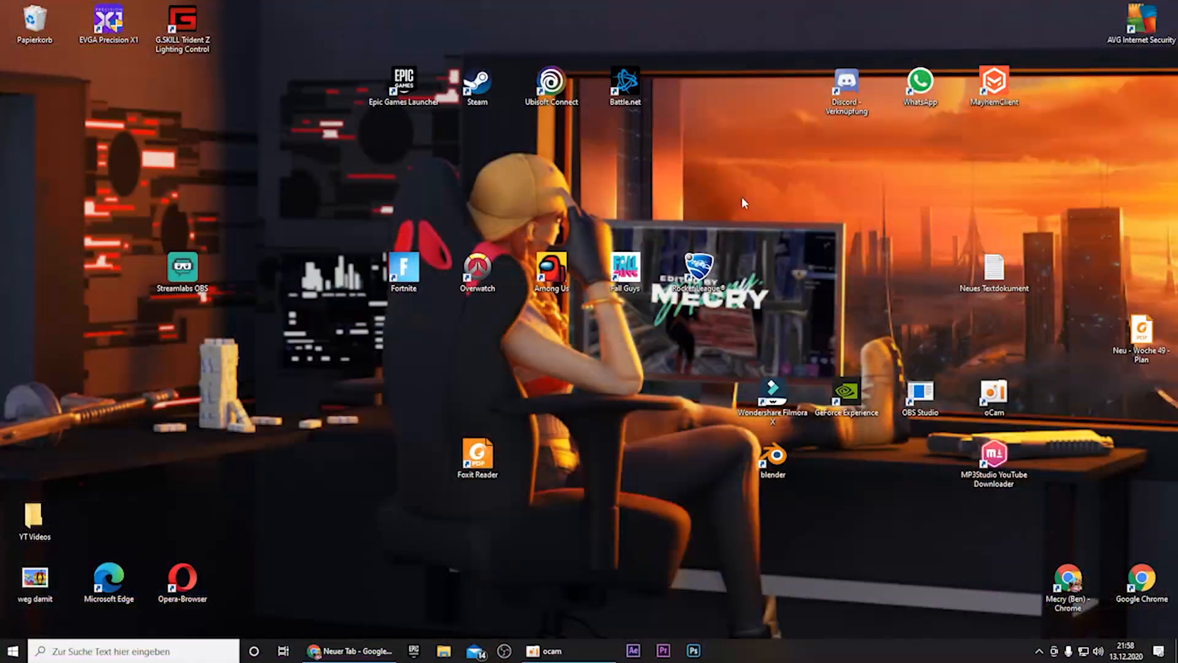
mouse_move(863, 276)
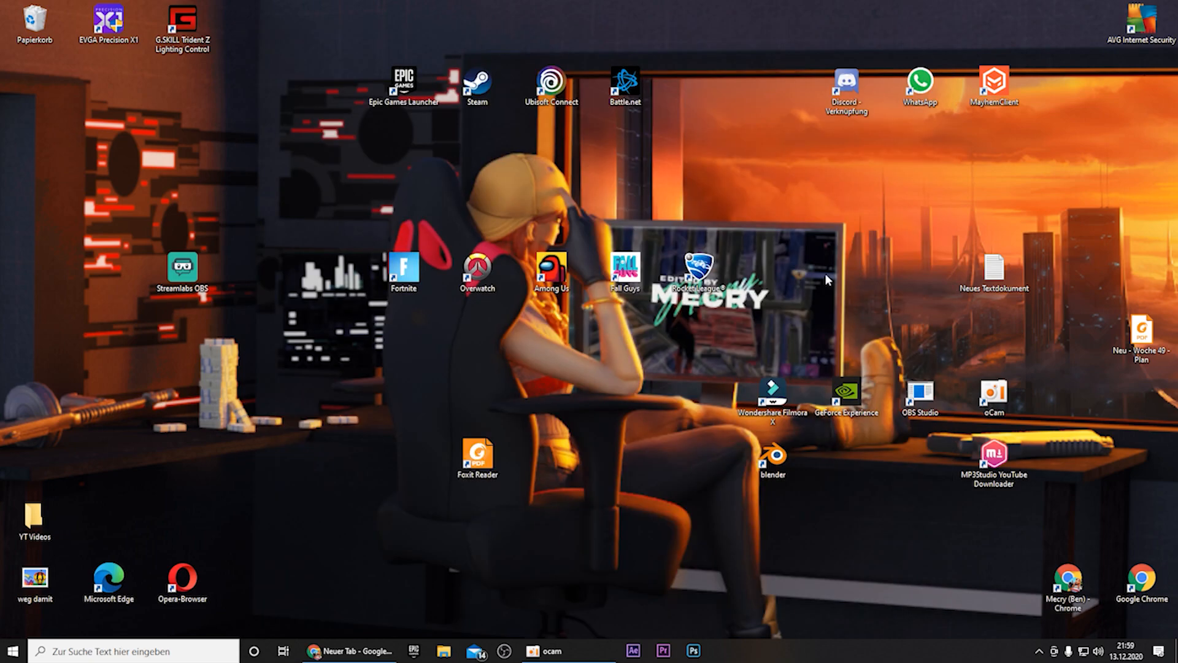
mouse_move(845, 286)
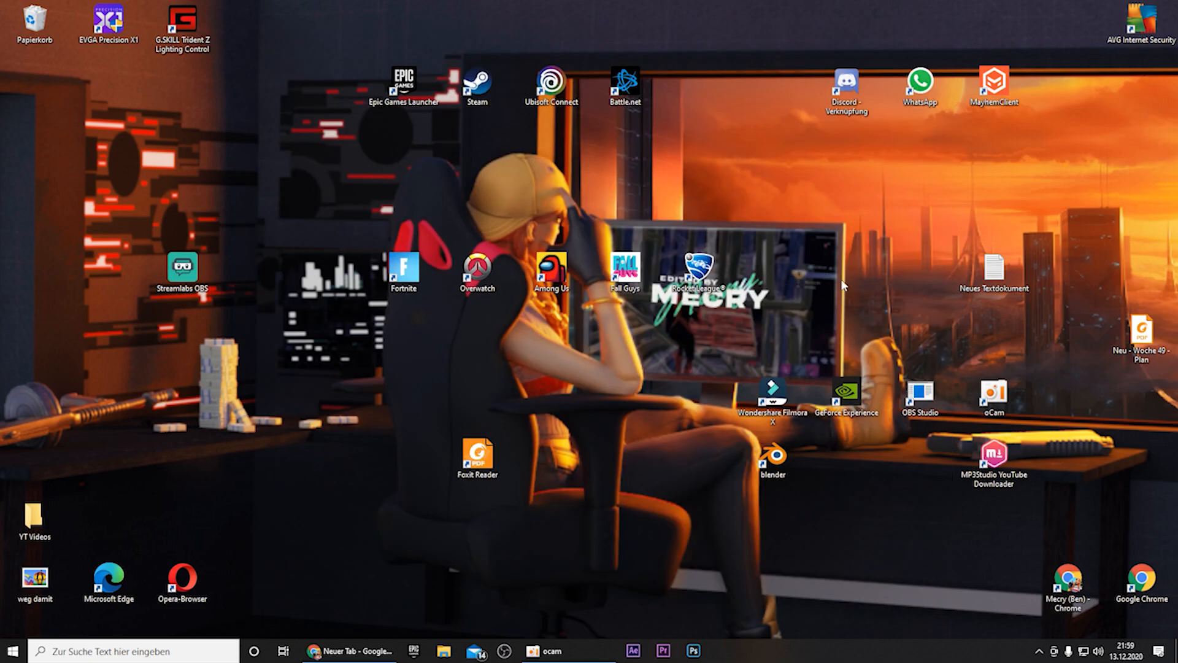
mouse_move(868, 293)
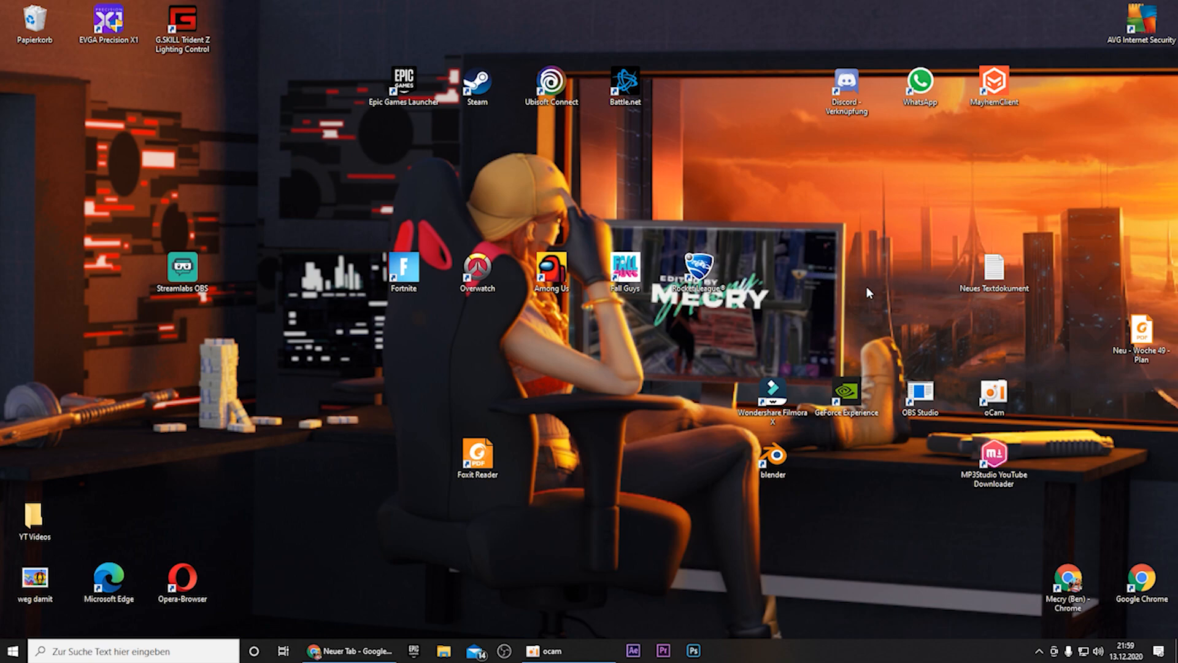
mouse_move(848, 323)
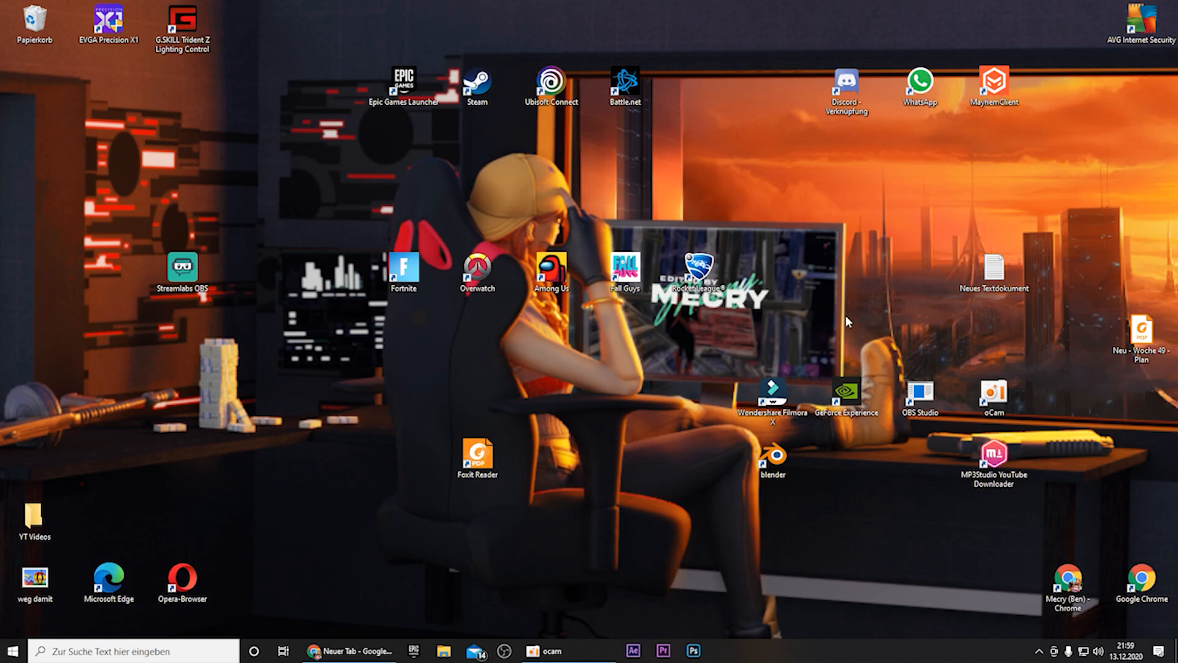
mouse_move(438, 393)
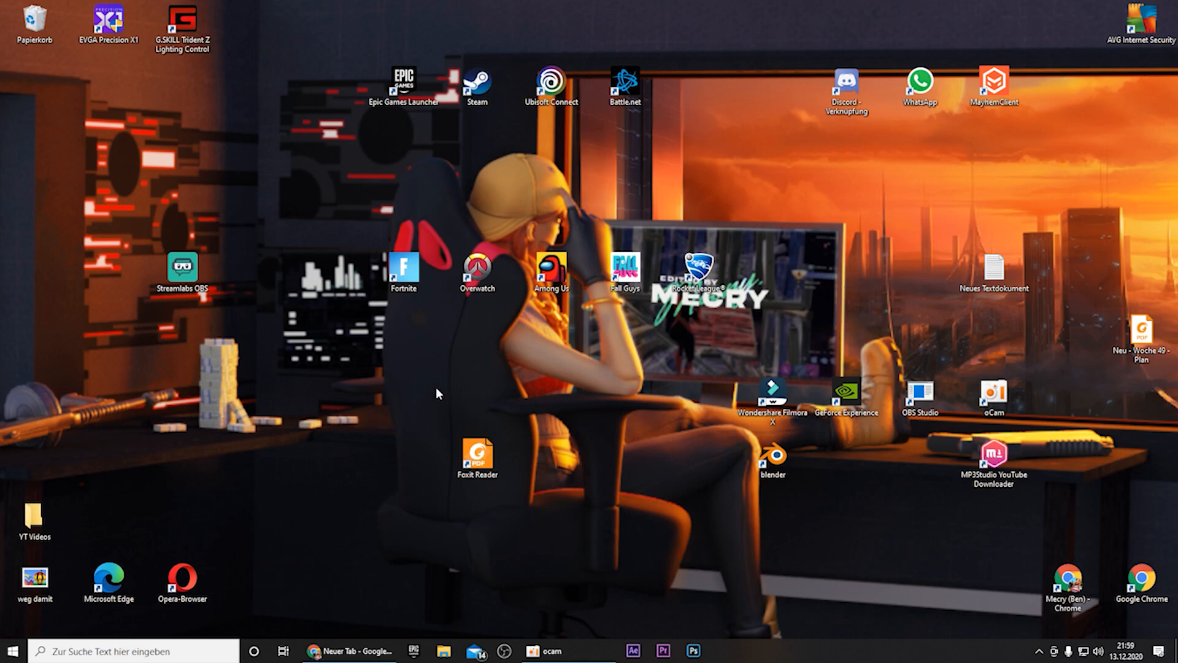
mouse_move(647, 372)
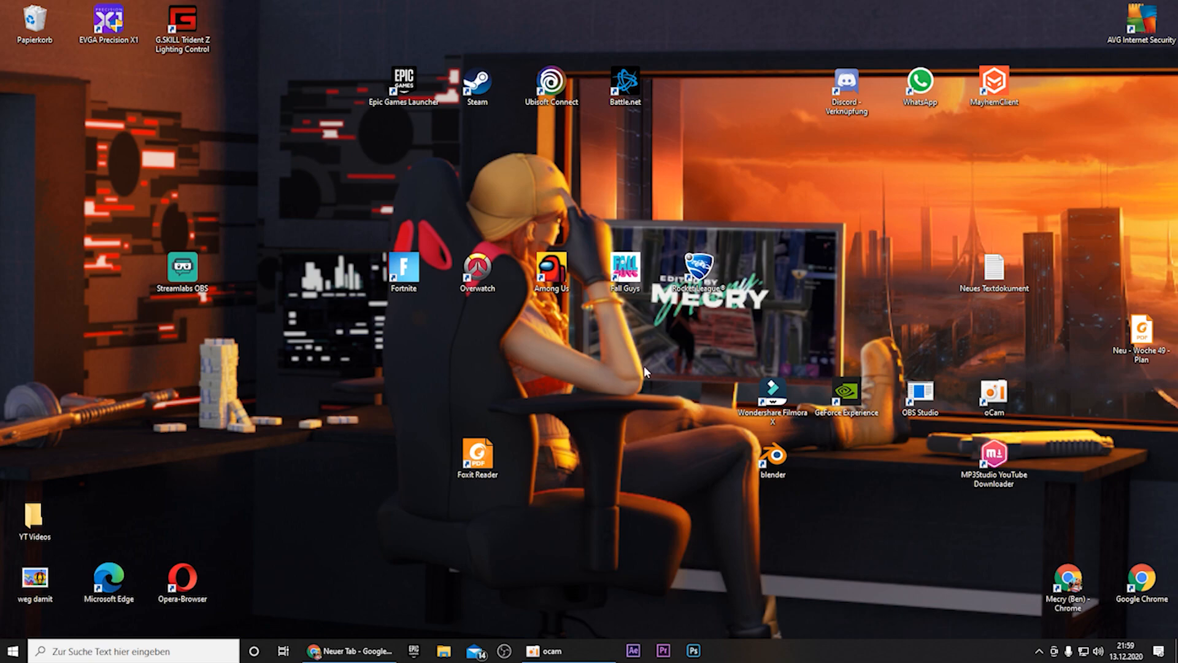
- Open the Skade's Wave Ident .aep project, dismiss the missing effects warning and maximize the window
click(770, 396)
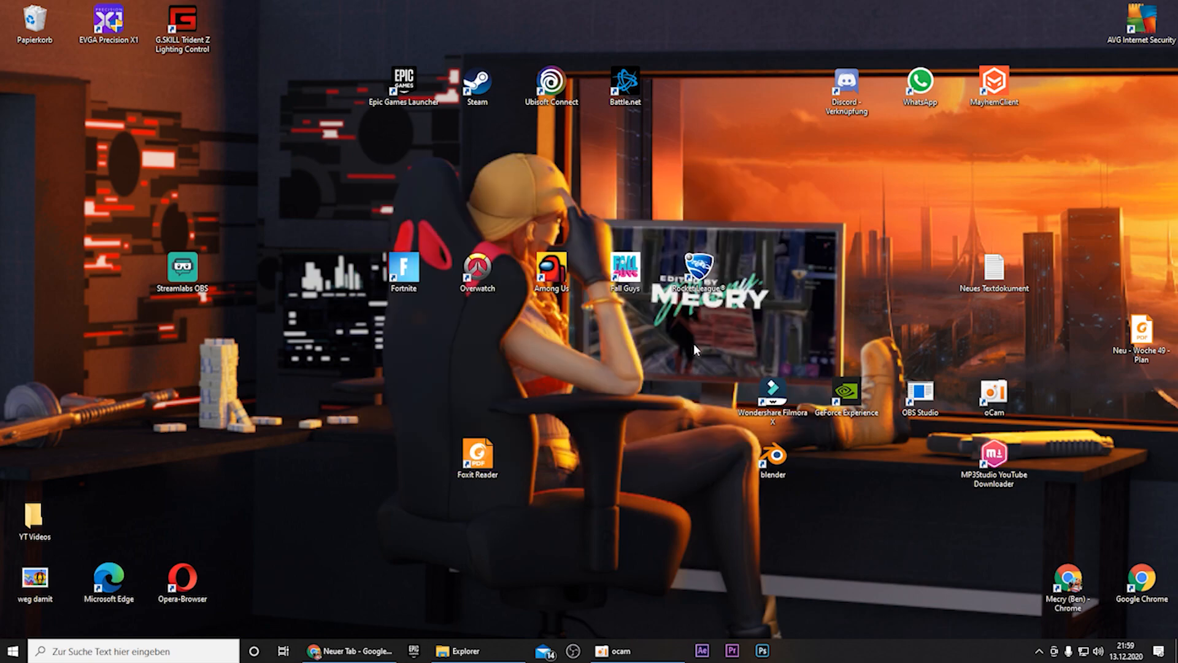
click(701, 651)
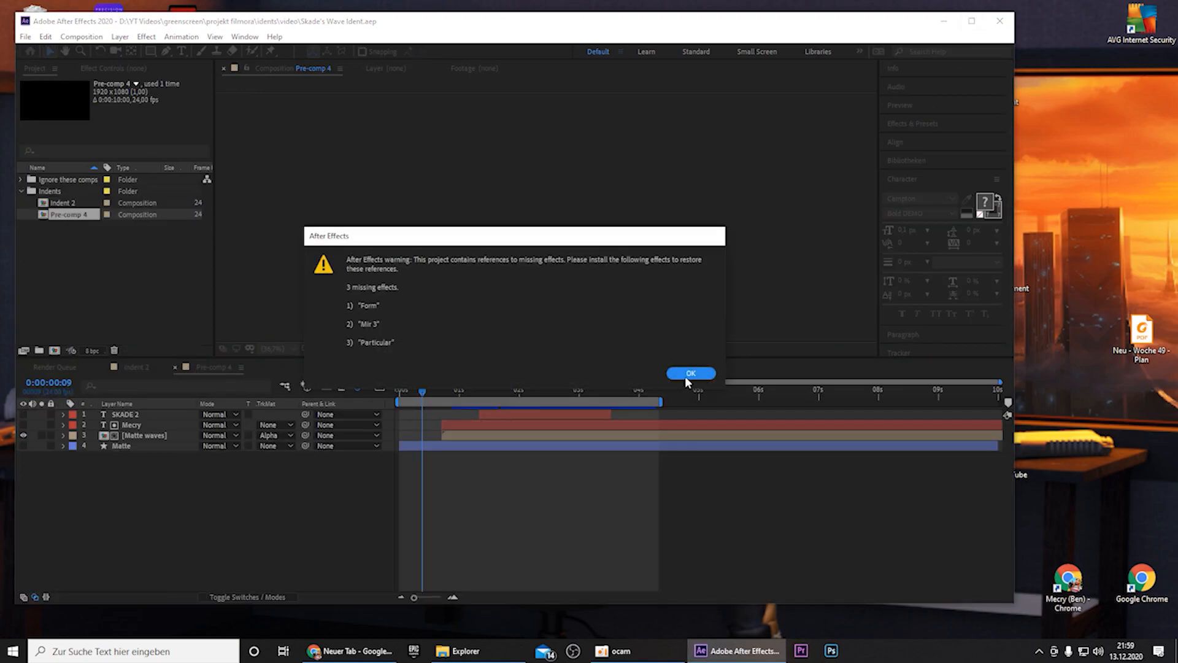
click(688, 373)
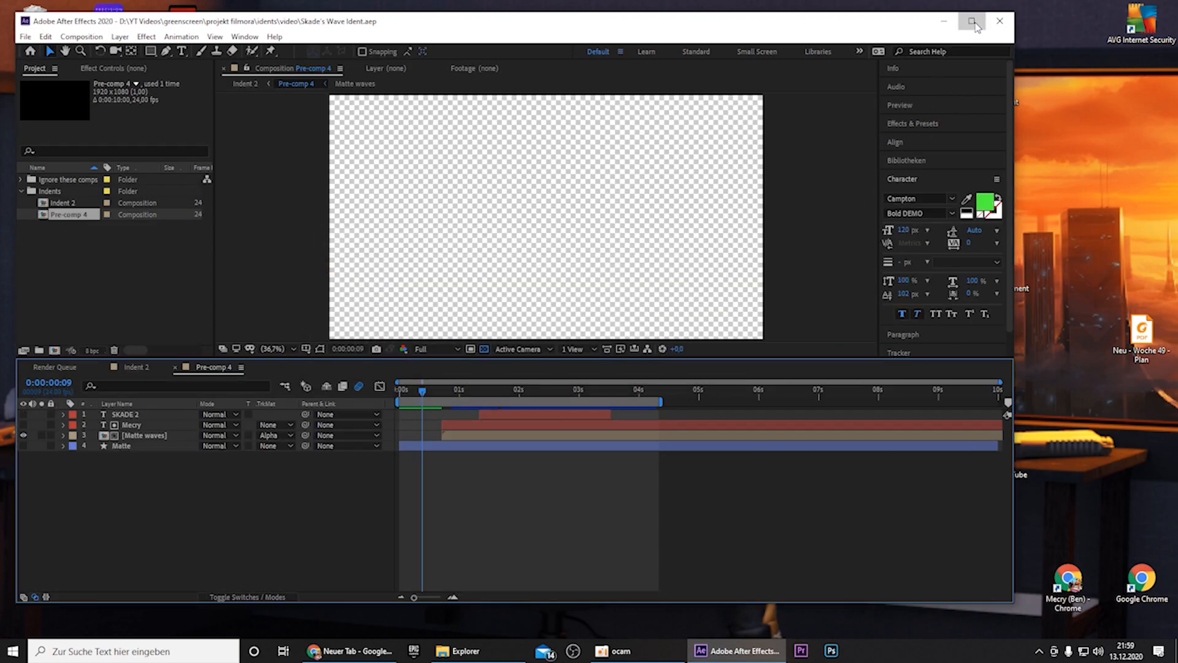
click(972, 21)
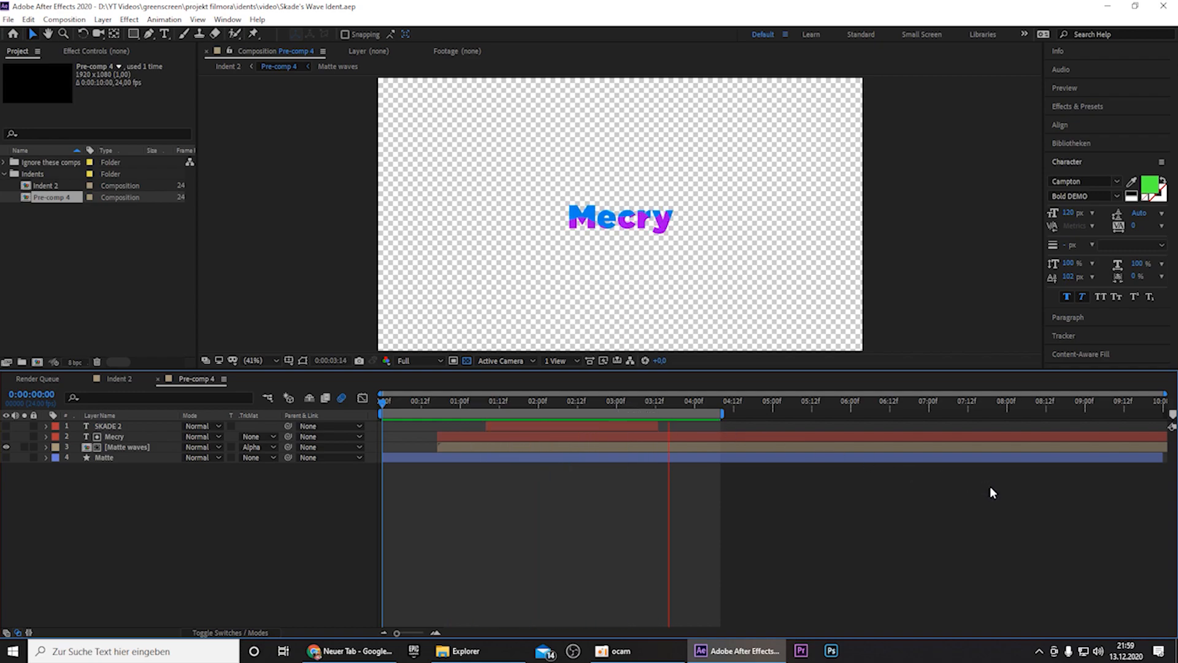
- Scrub through the composition timeline to preview the animated Mecry name
click(418, 400)
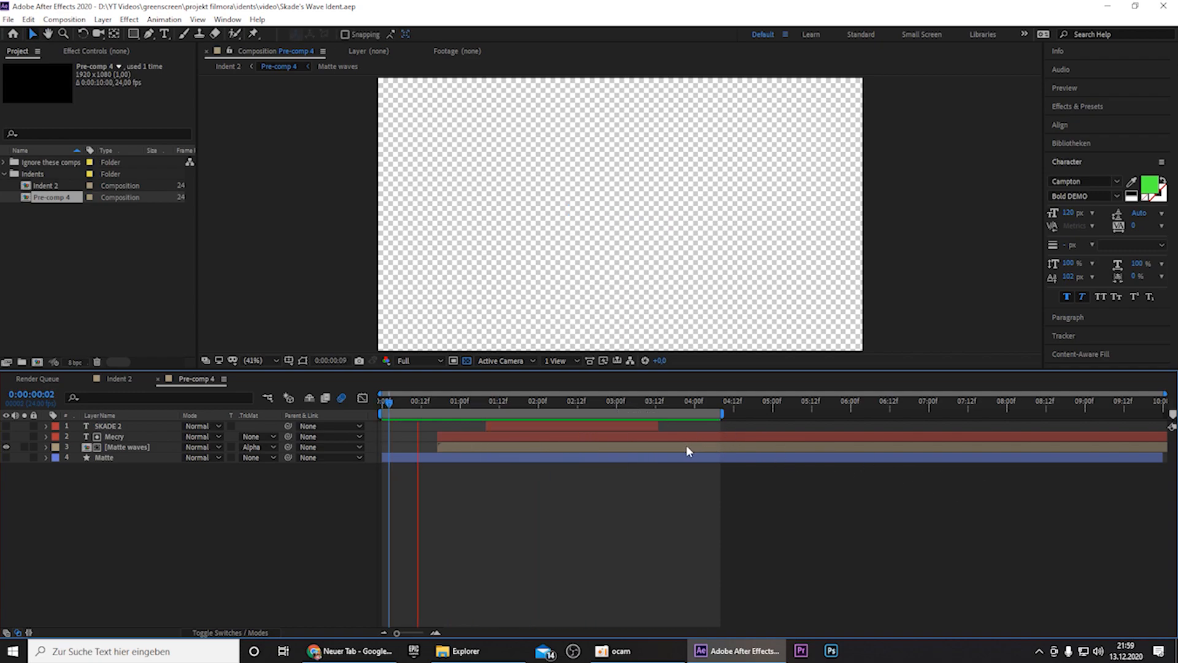
click(514, 400)
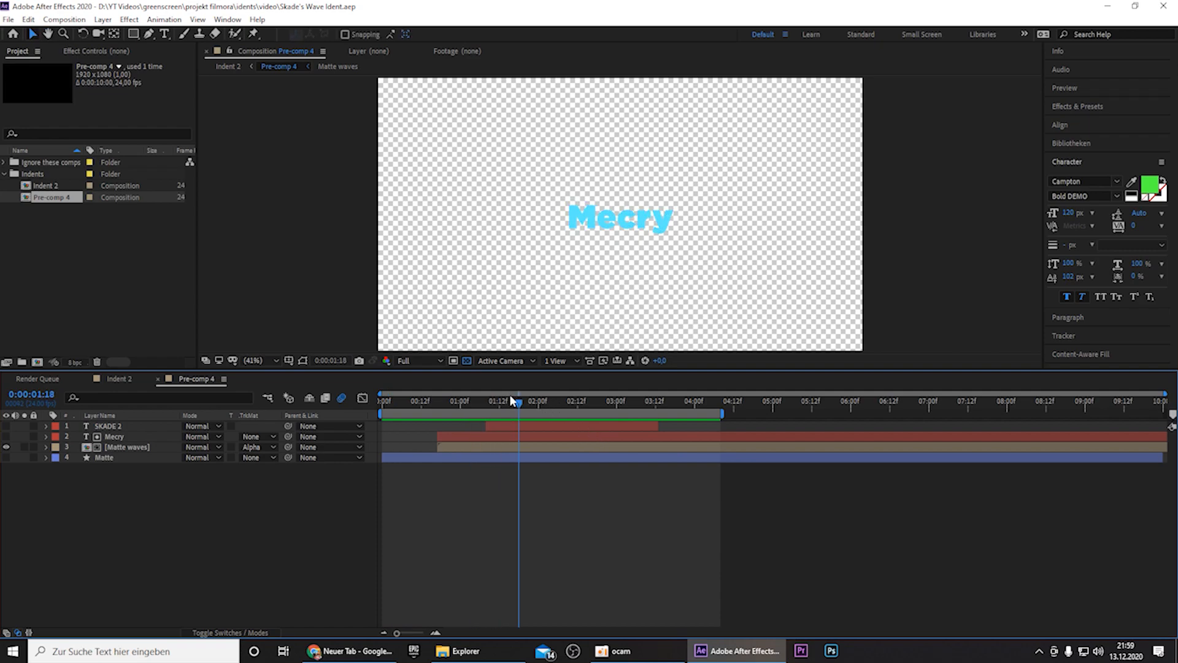
click(690, 400)
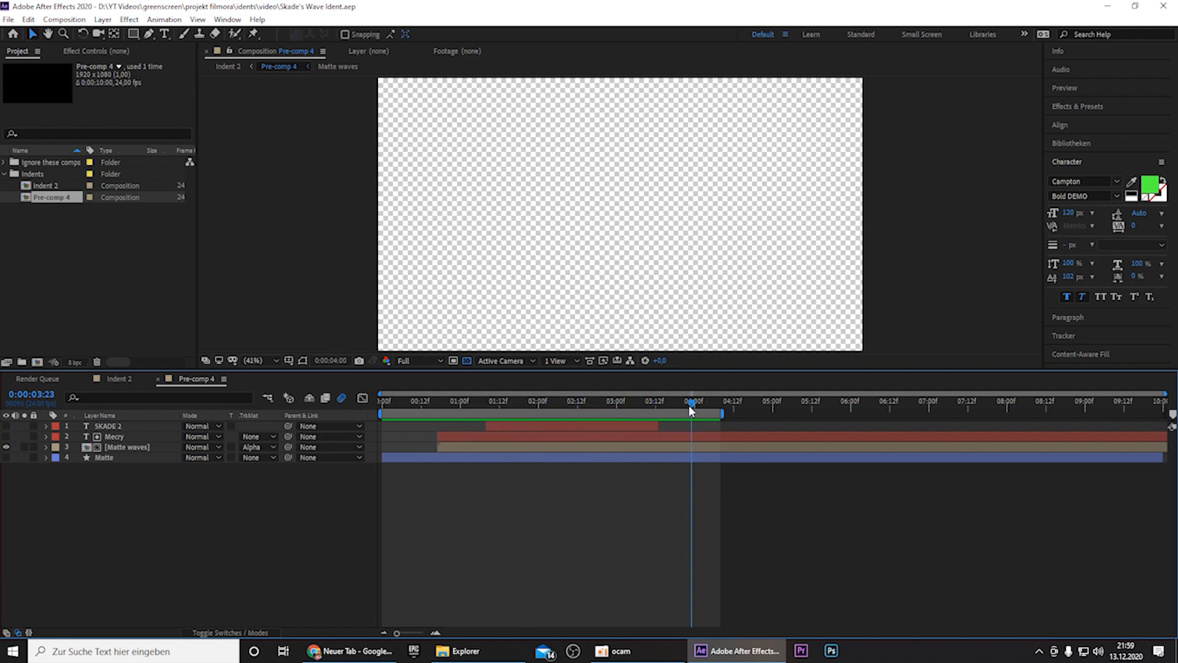
click(489, 400)
text(M)
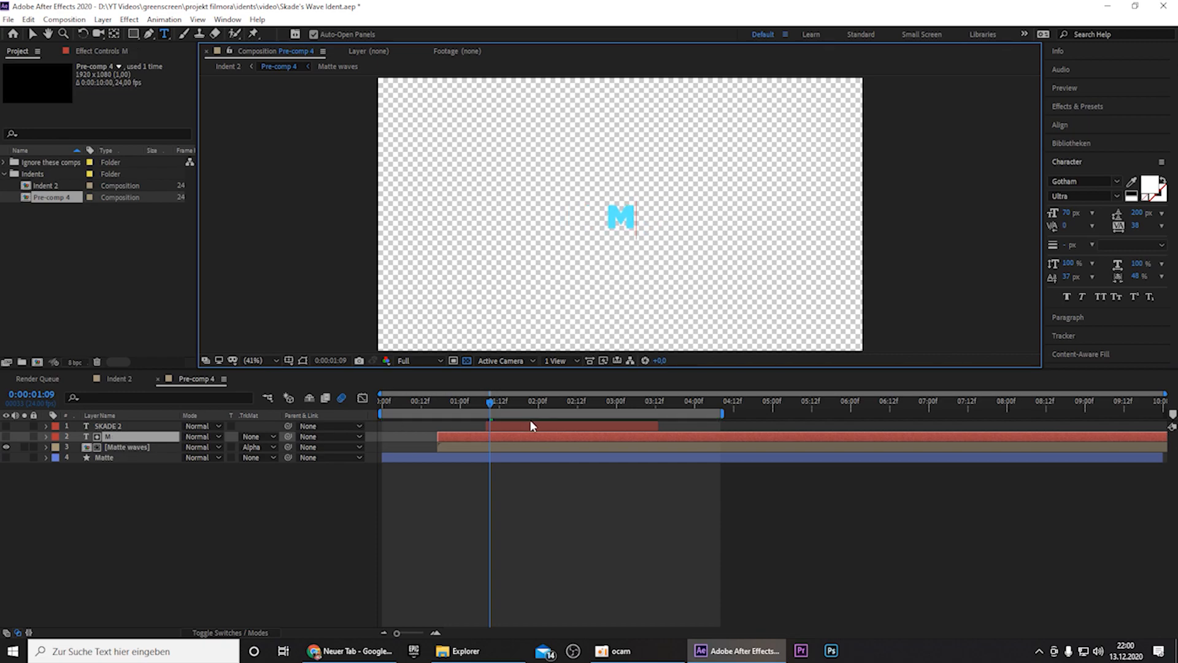
- Edit the Pre-comp 4 text layer, try a placeholder name, then retype it as Mecry
text(ecry)
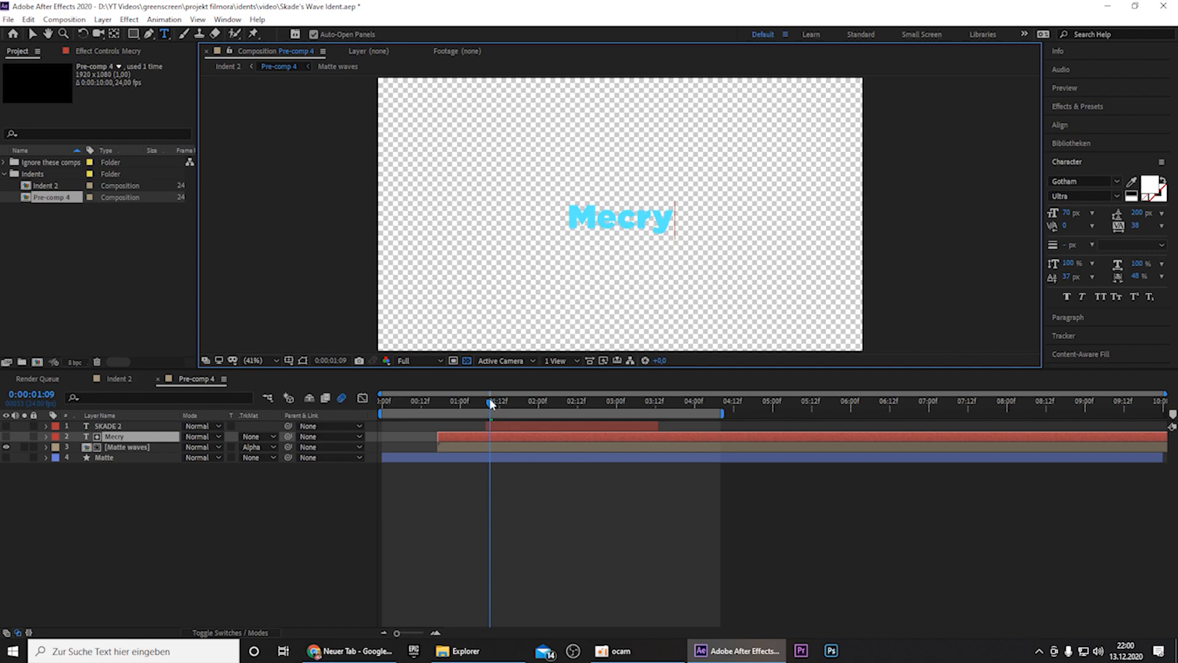
click(114, 437)
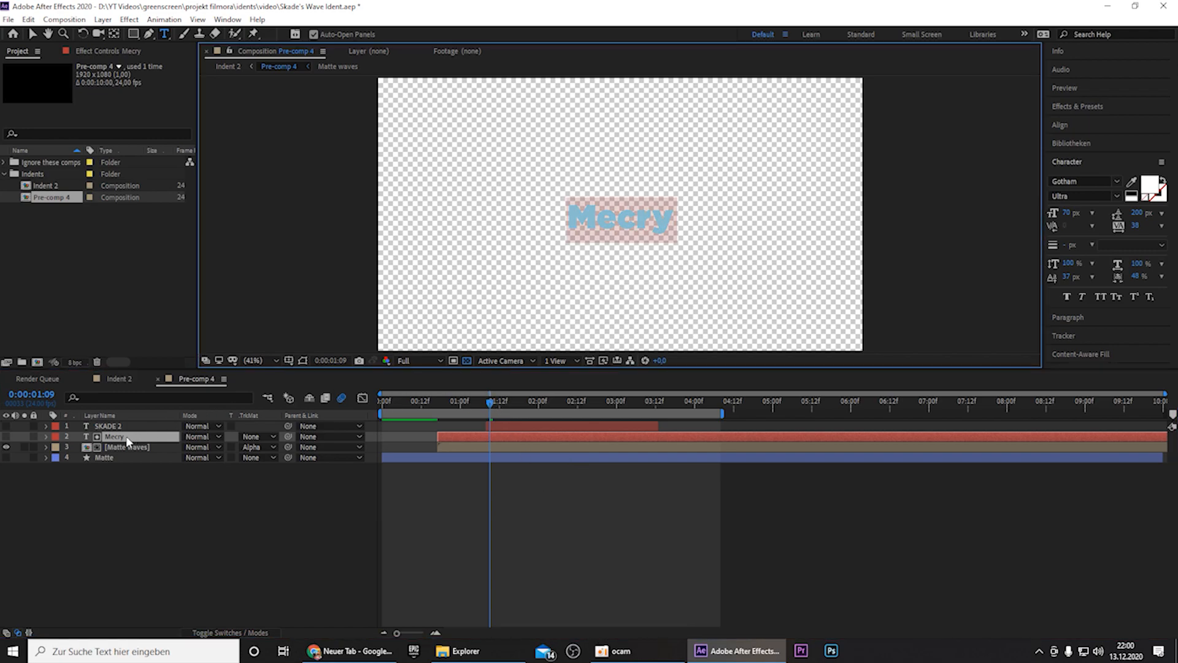
text(naem)
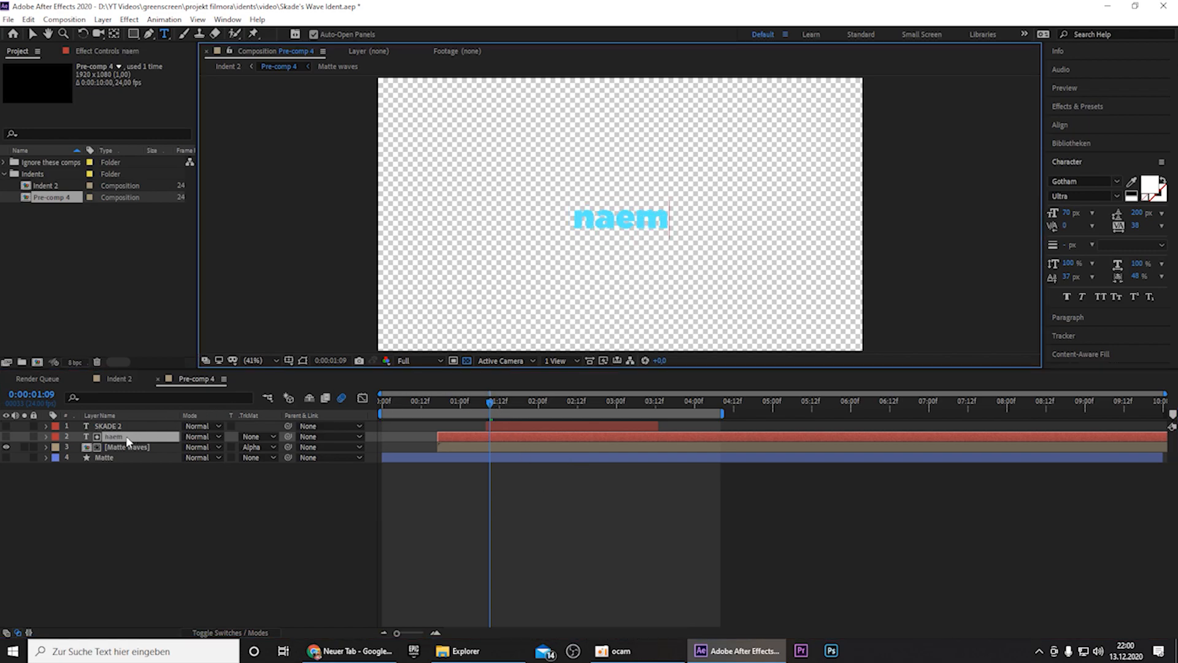
text(Mecry)
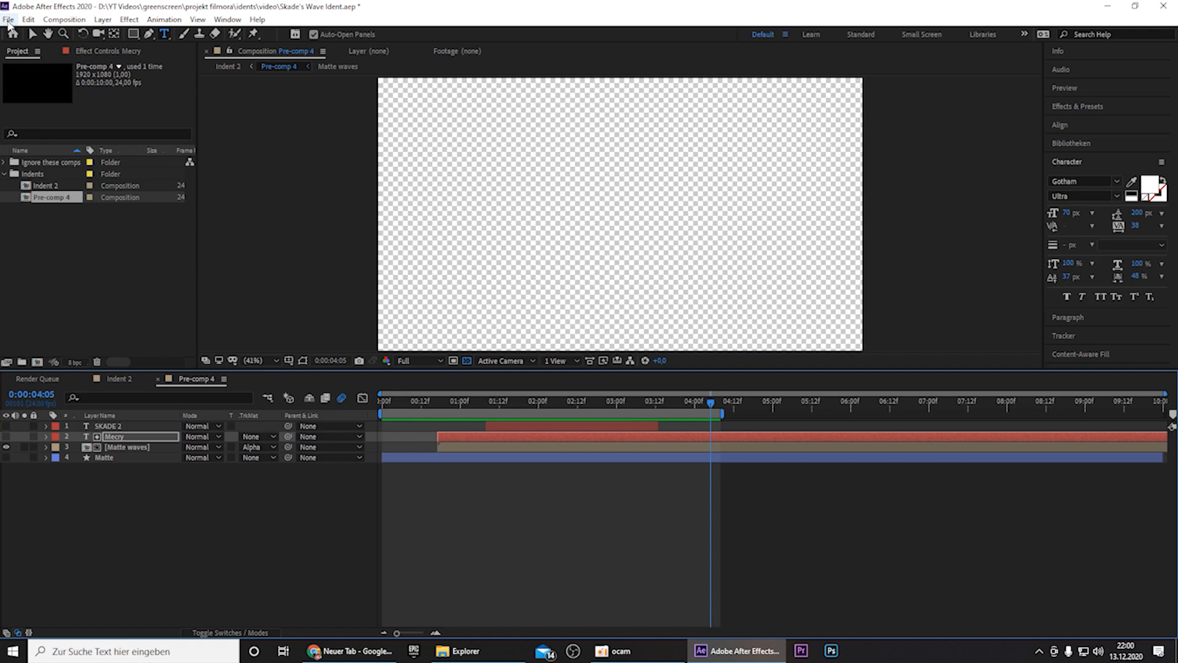
- Queue Pre-comp 4 for render as QuickTime with RGB + Alpha channels and confirm the output module
click(9, 19)
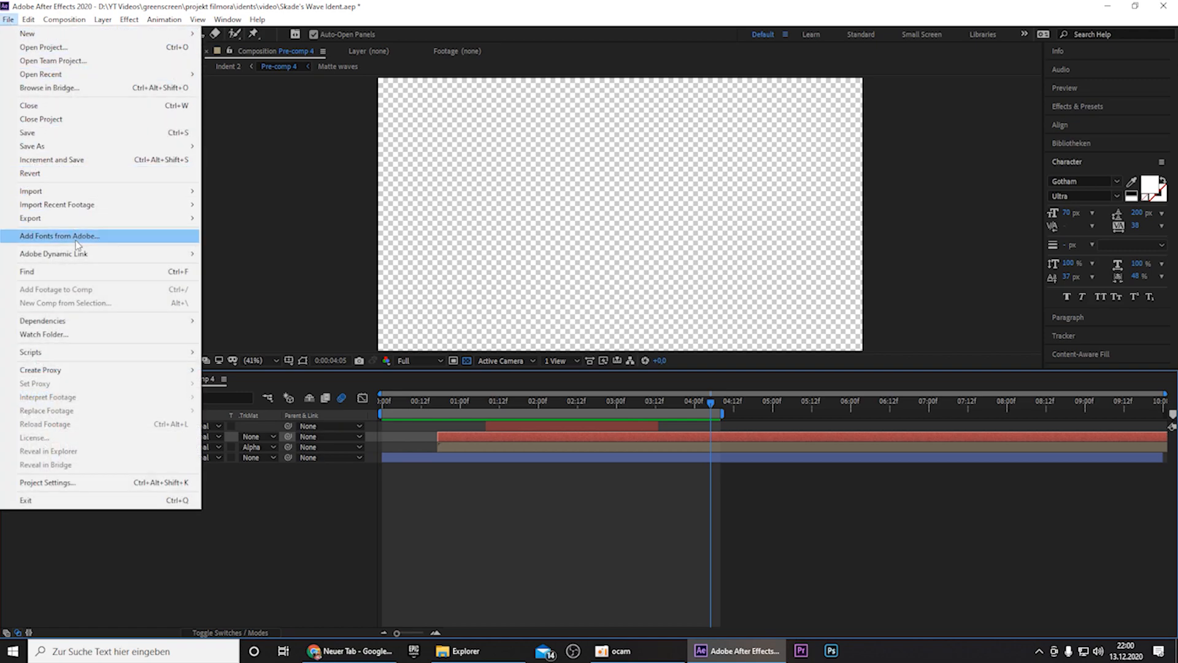
mouse_move(31, 219)
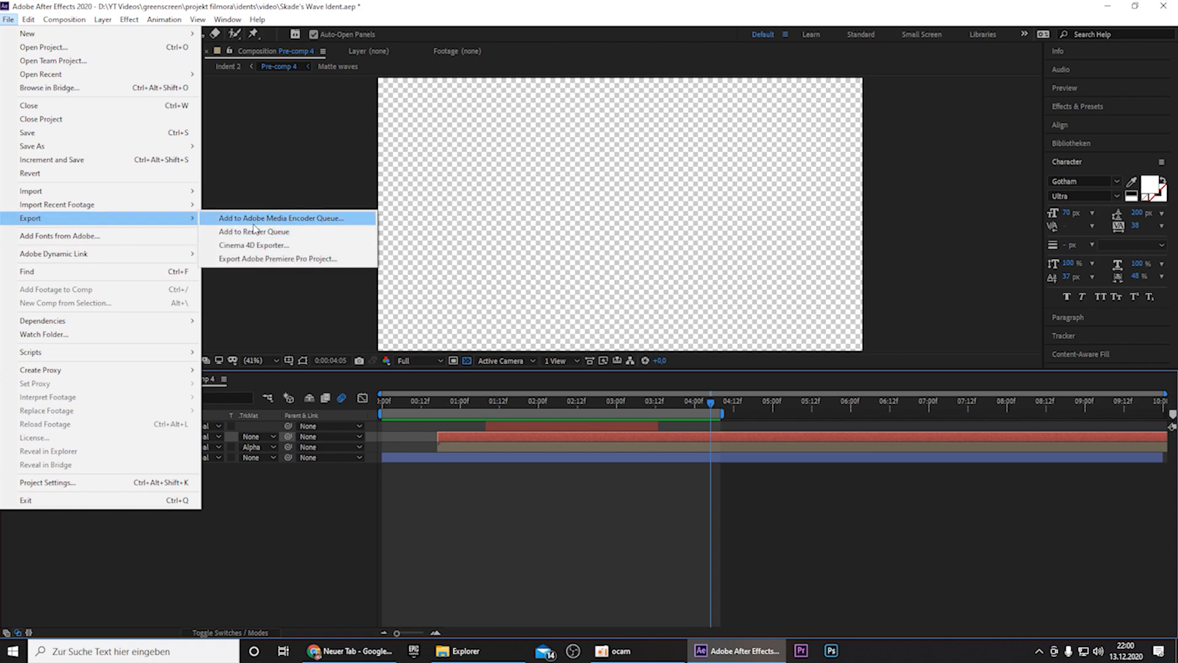
click(254, 232)
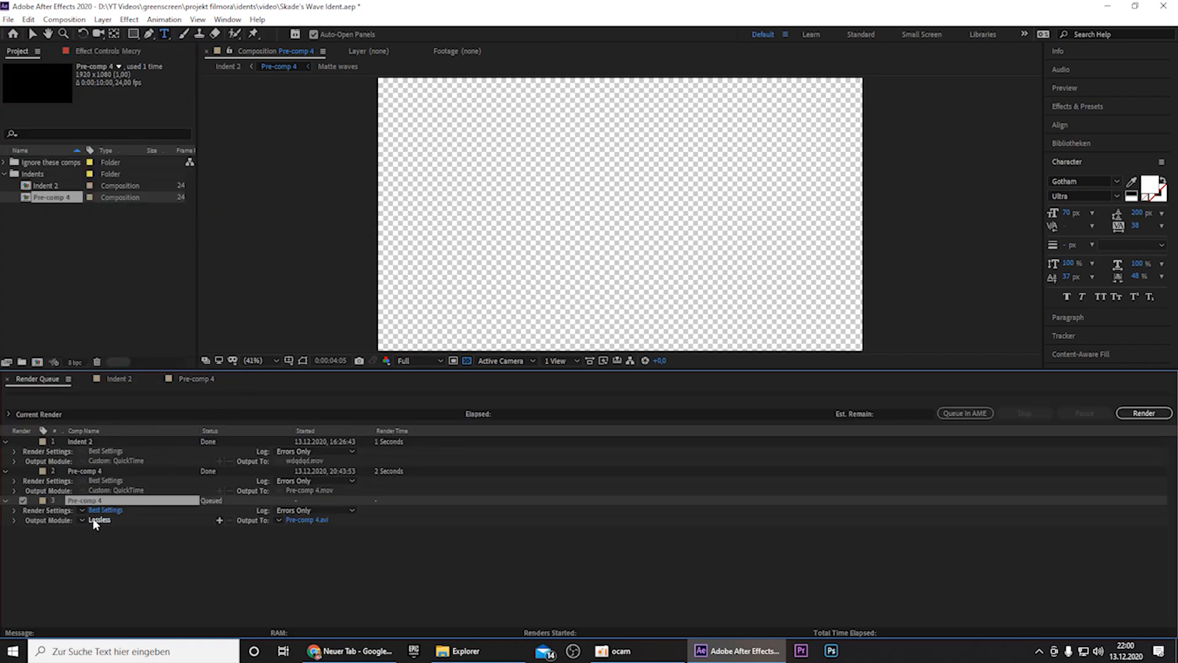
mouse_move(102, 526)
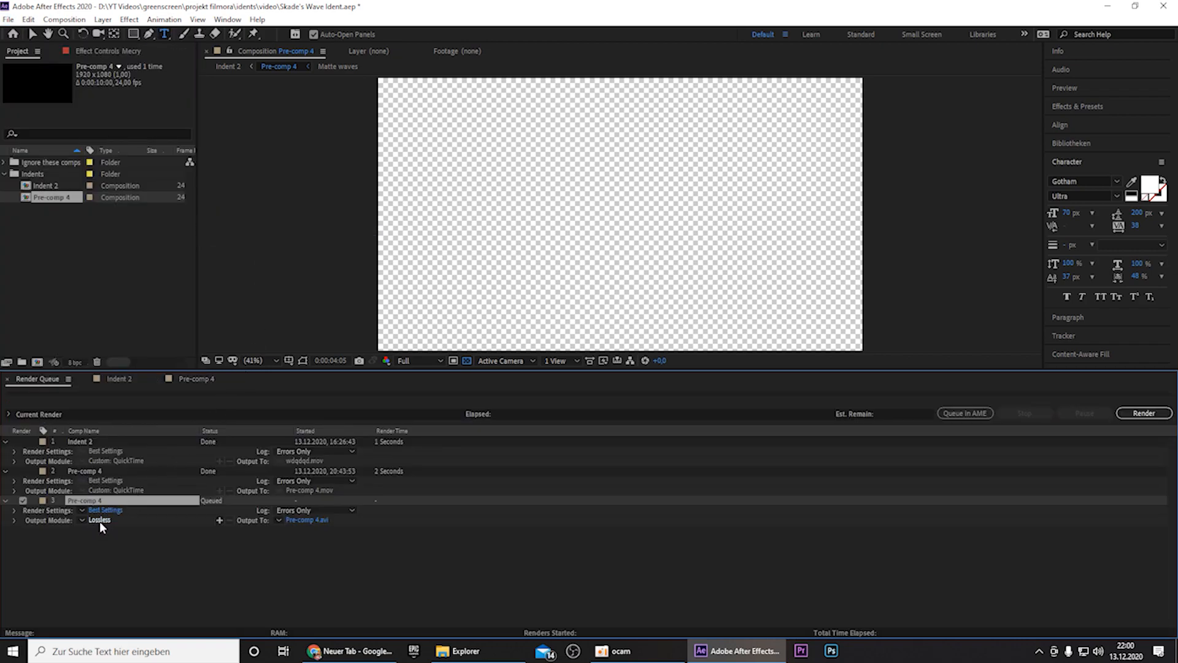
click(98, 519)
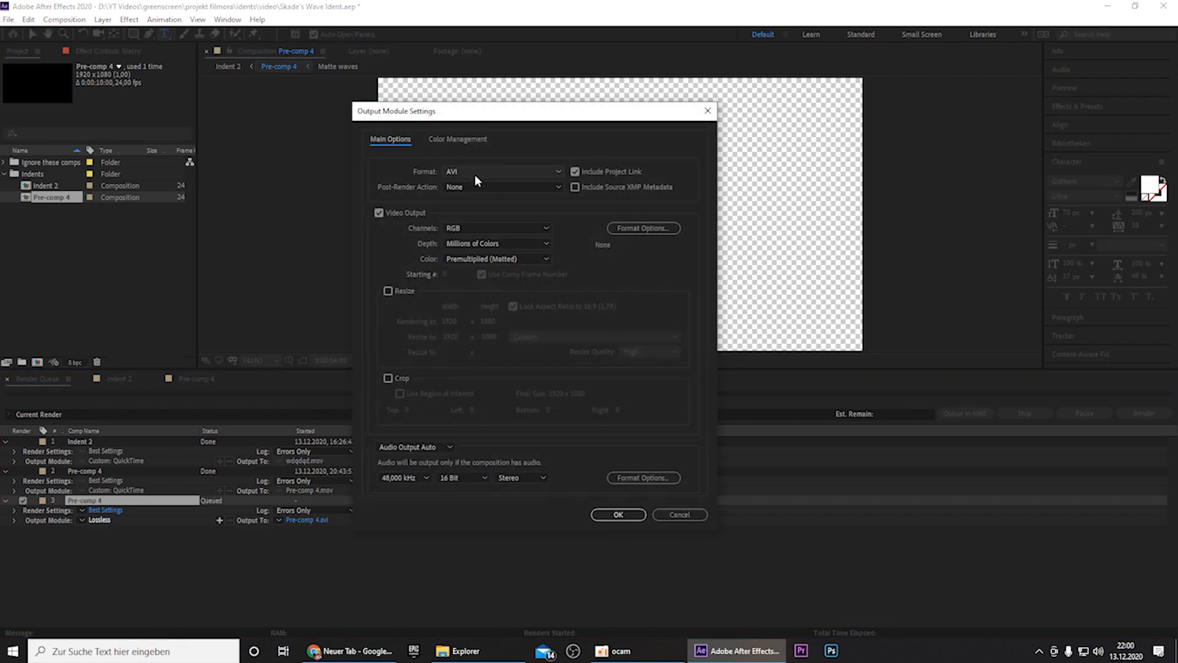
click(502, 172)
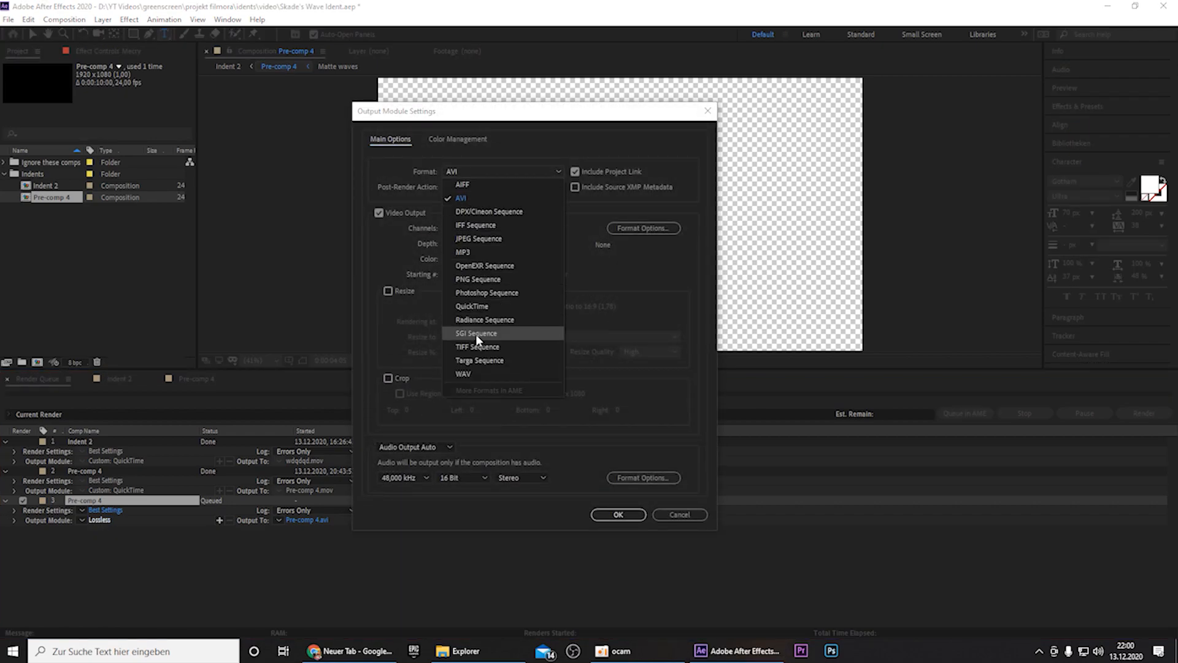
click(471, 306)
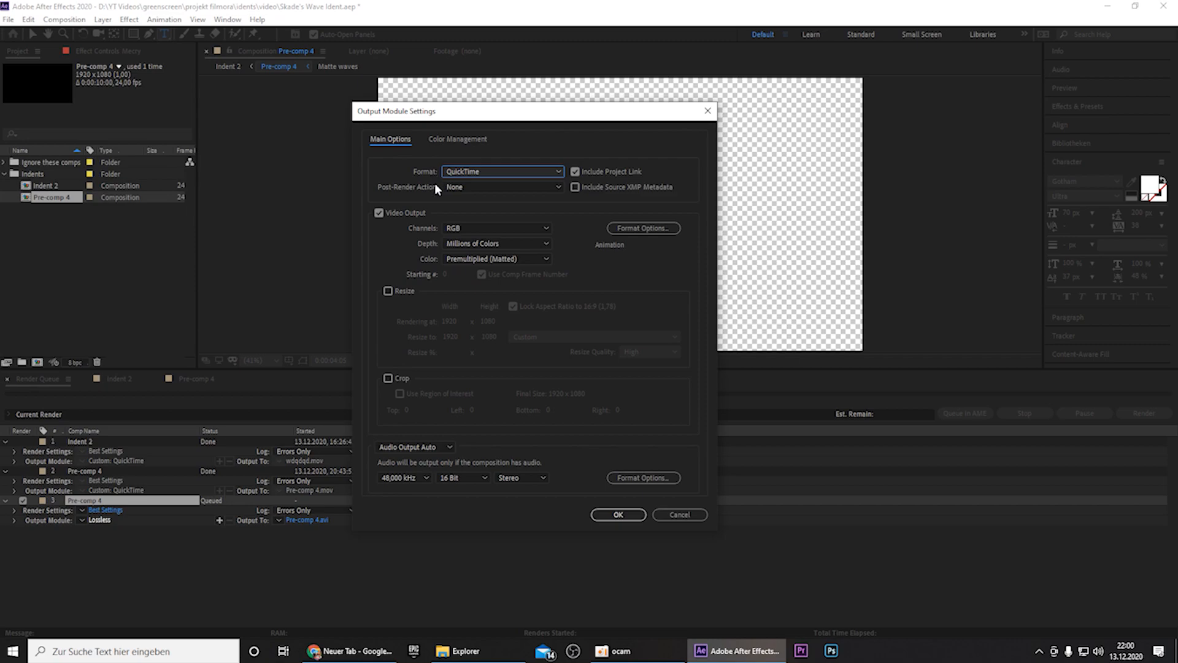
click(496, 229)
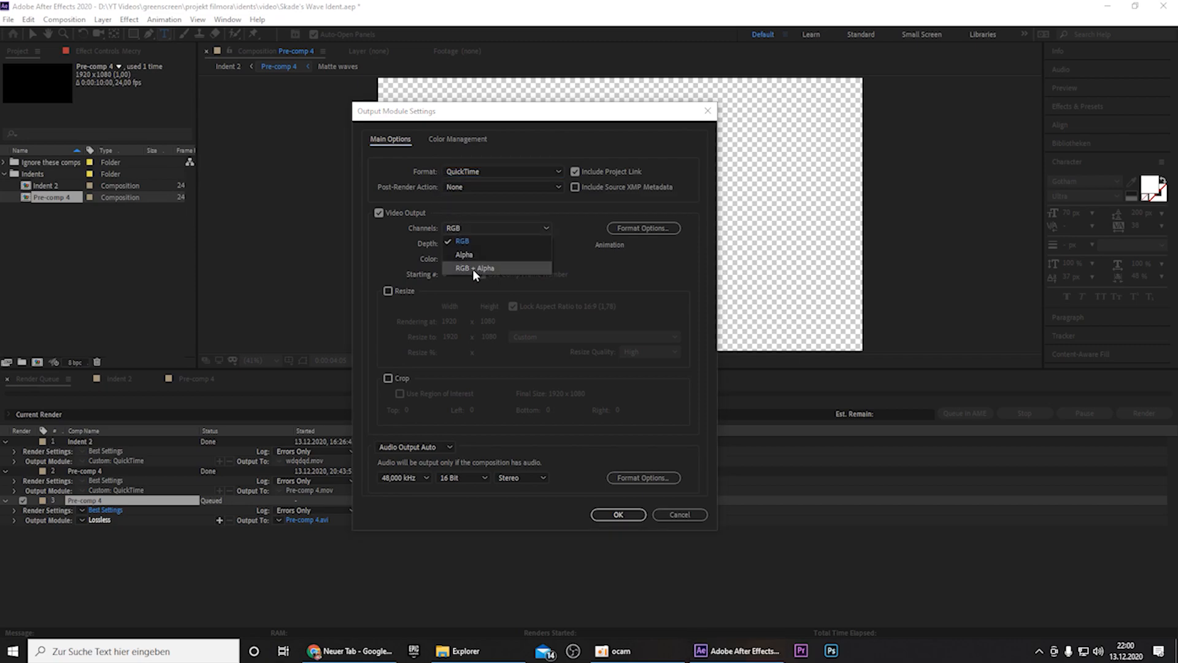
click(474, 269)
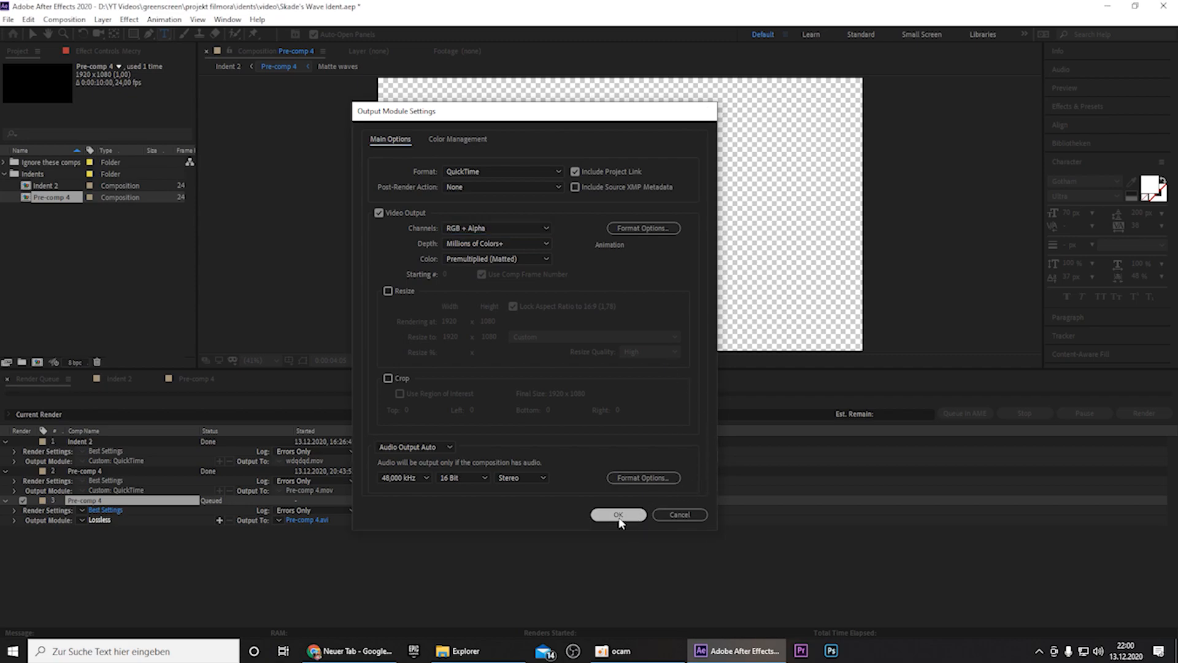
click(617, 514)
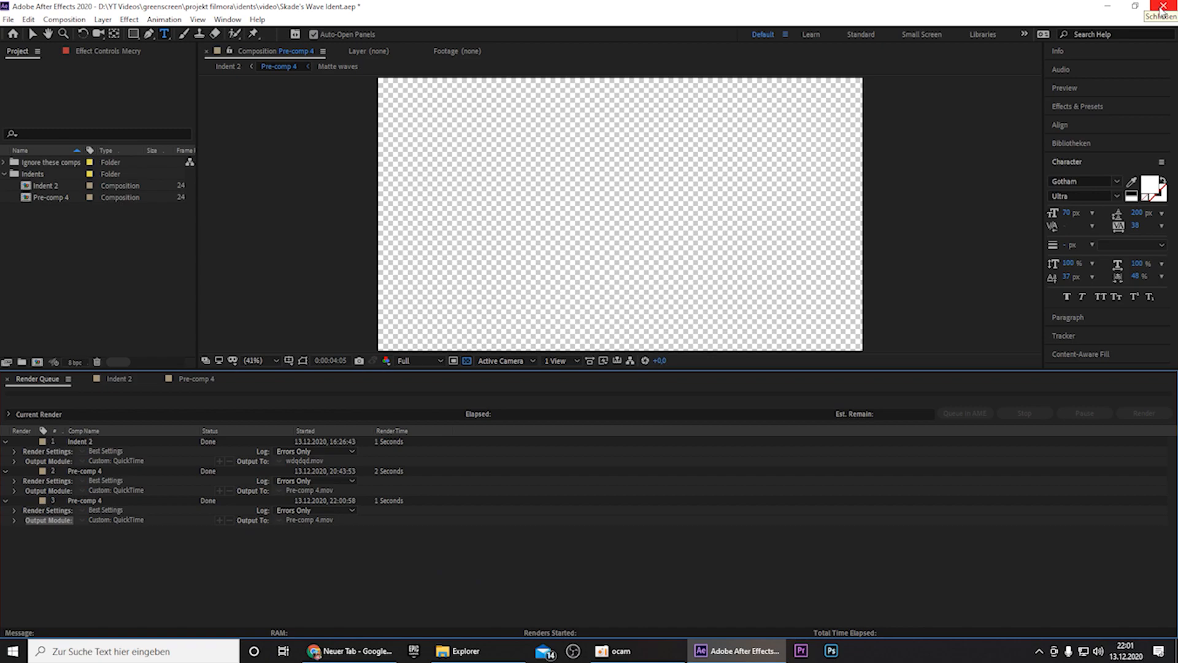
mouse_move(1170, 6)
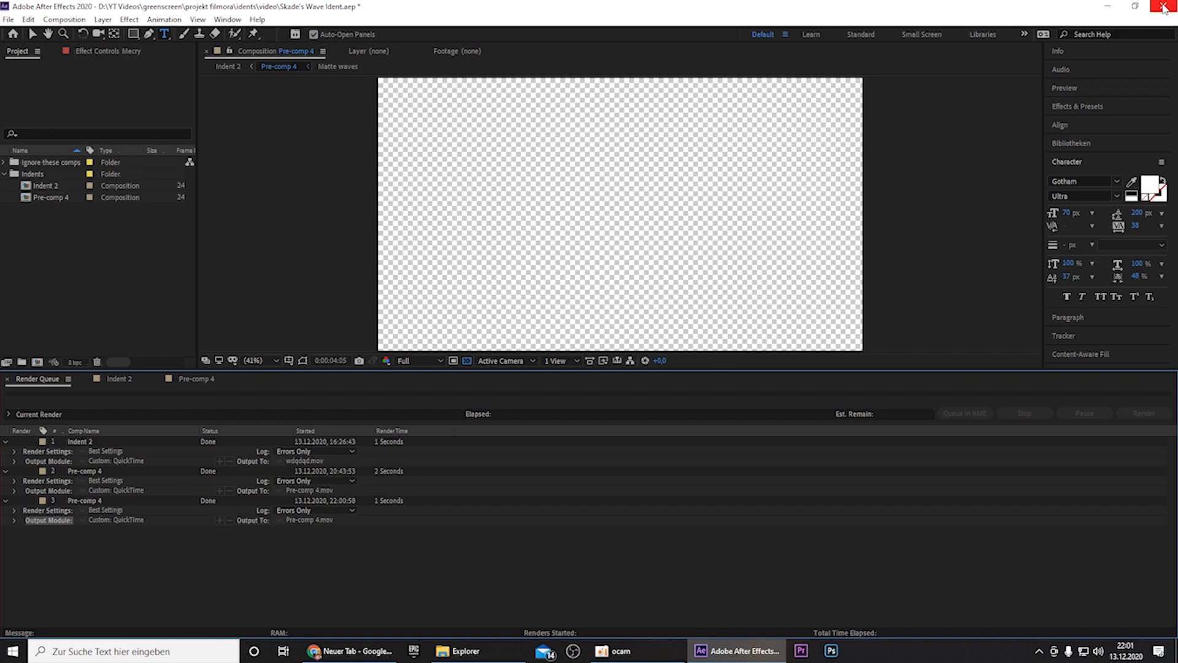
- Quit After Effects and answer the save-changes prompt for the ident project
click(1165, 8)
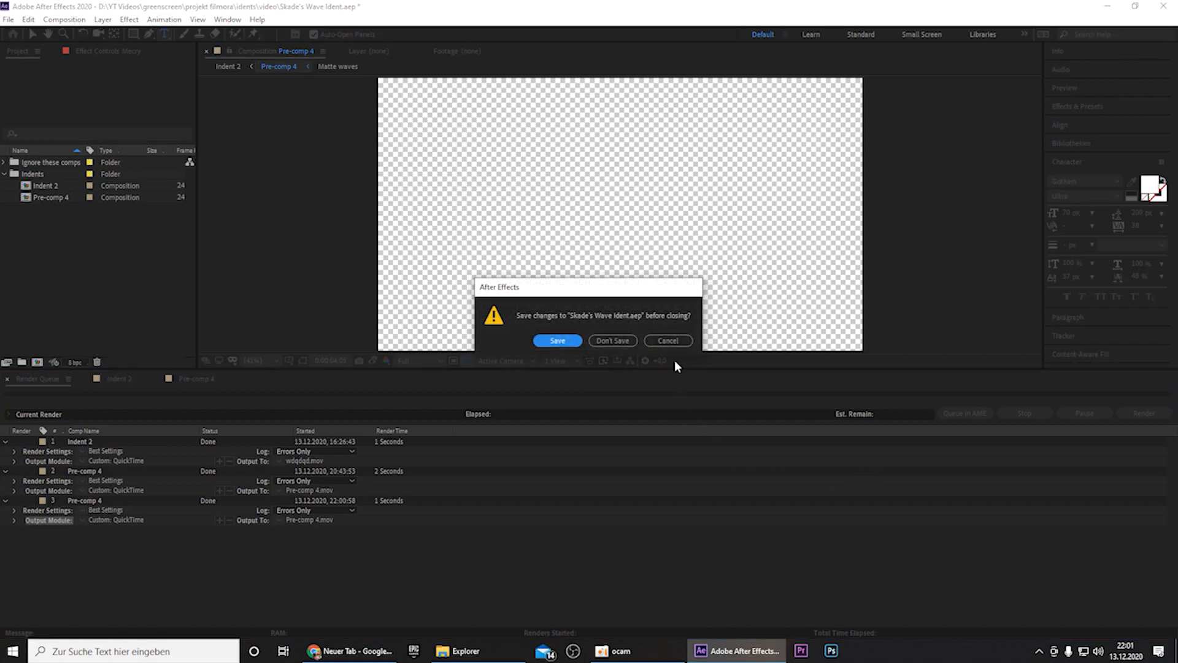
click(612, 340)
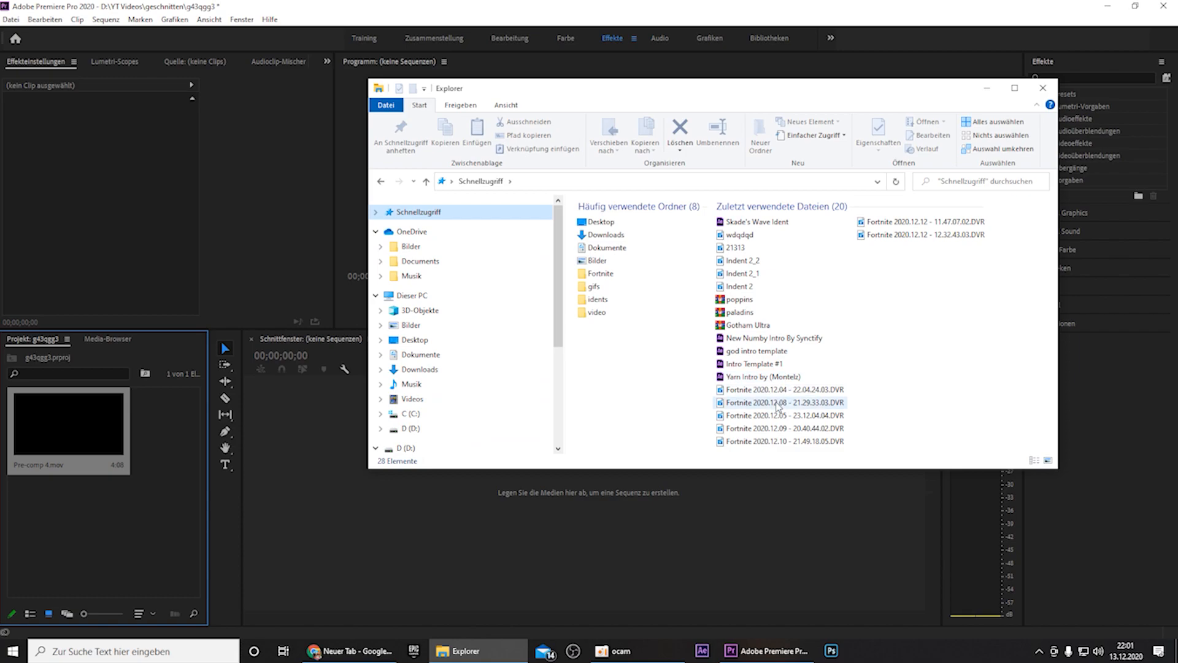
- Import the 2020.12.08 Fortnite gameplay recording, create a sequence from it, then switch to the web browser
click(780, 403)
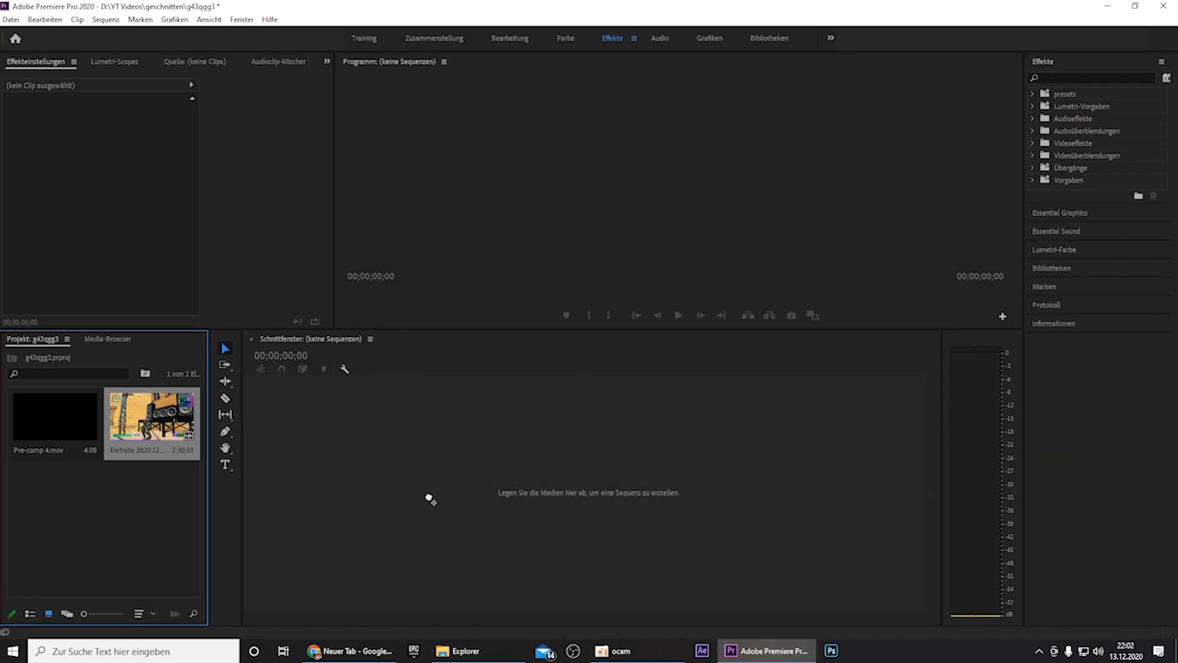
drag(150, 417, 616, 496)
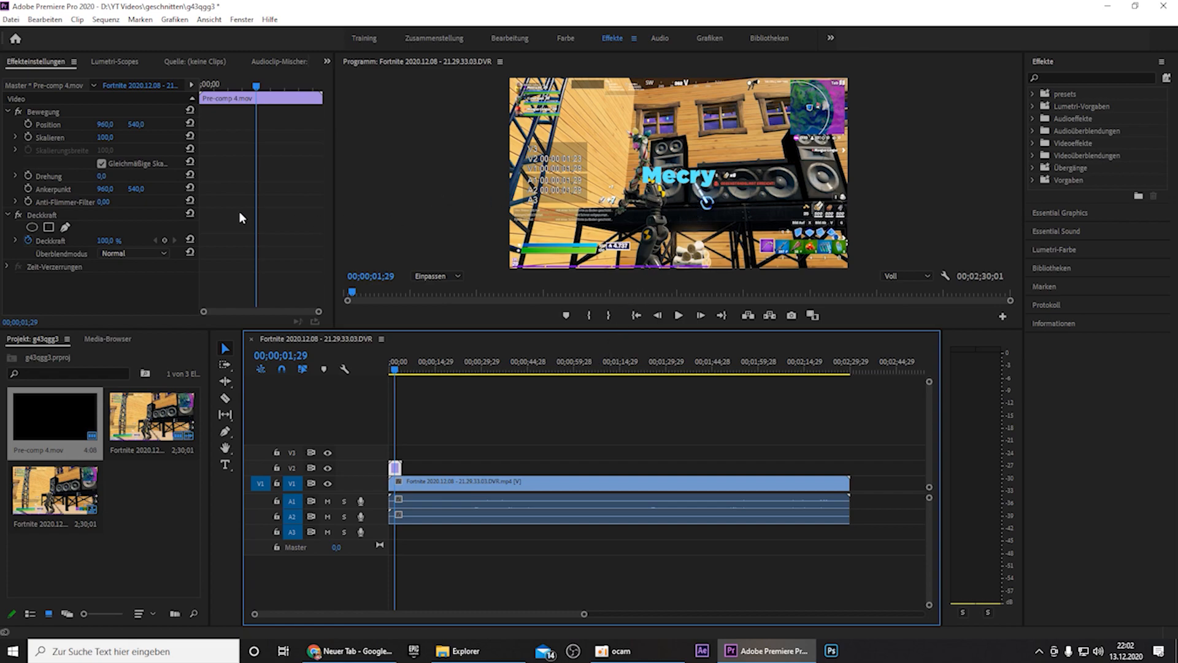
mouse_move(138, 219)
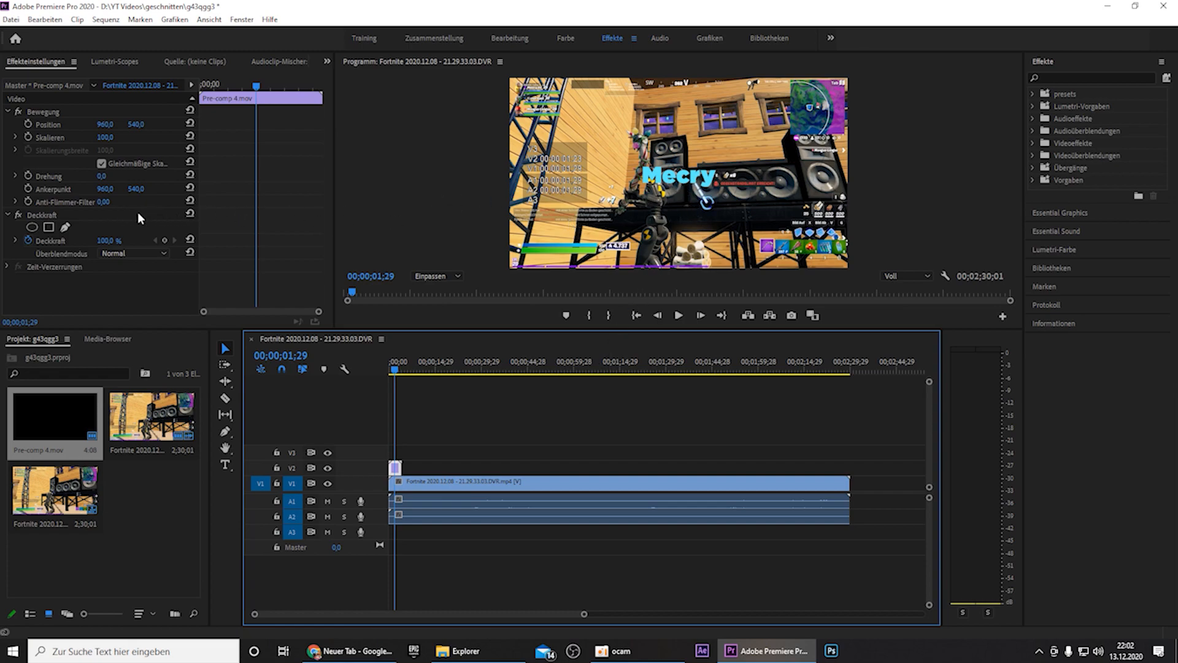
mouse_move(96, 142)
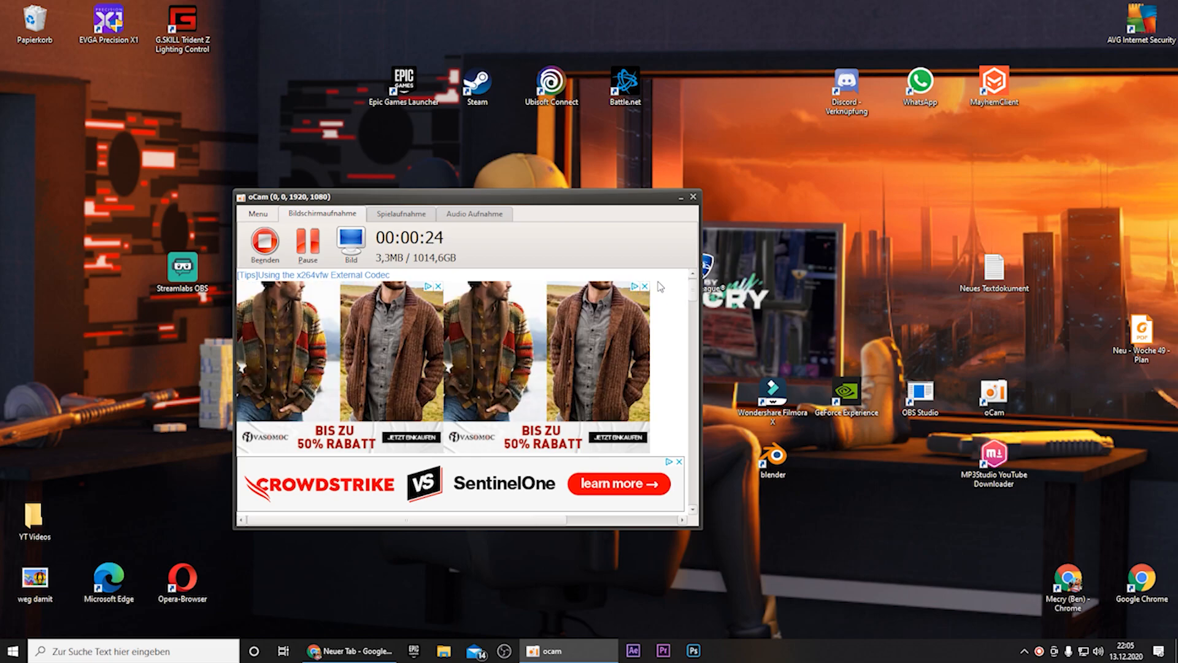
click(680, 196)
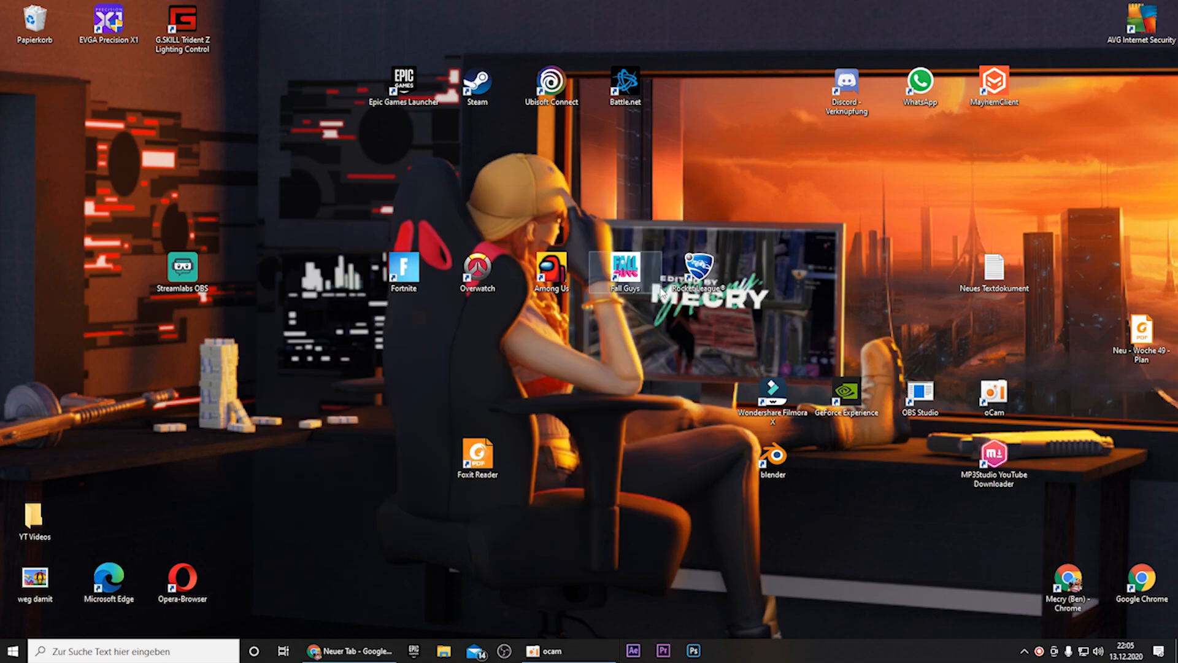
click(309, 650)
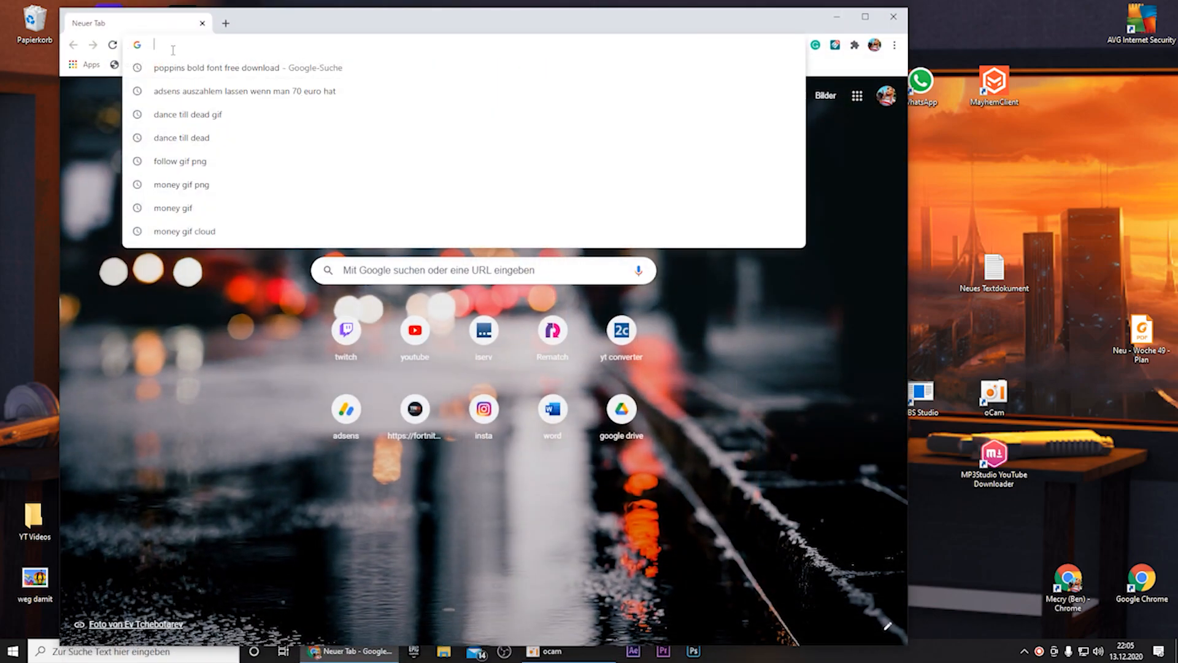
mouse_move(156, 5)
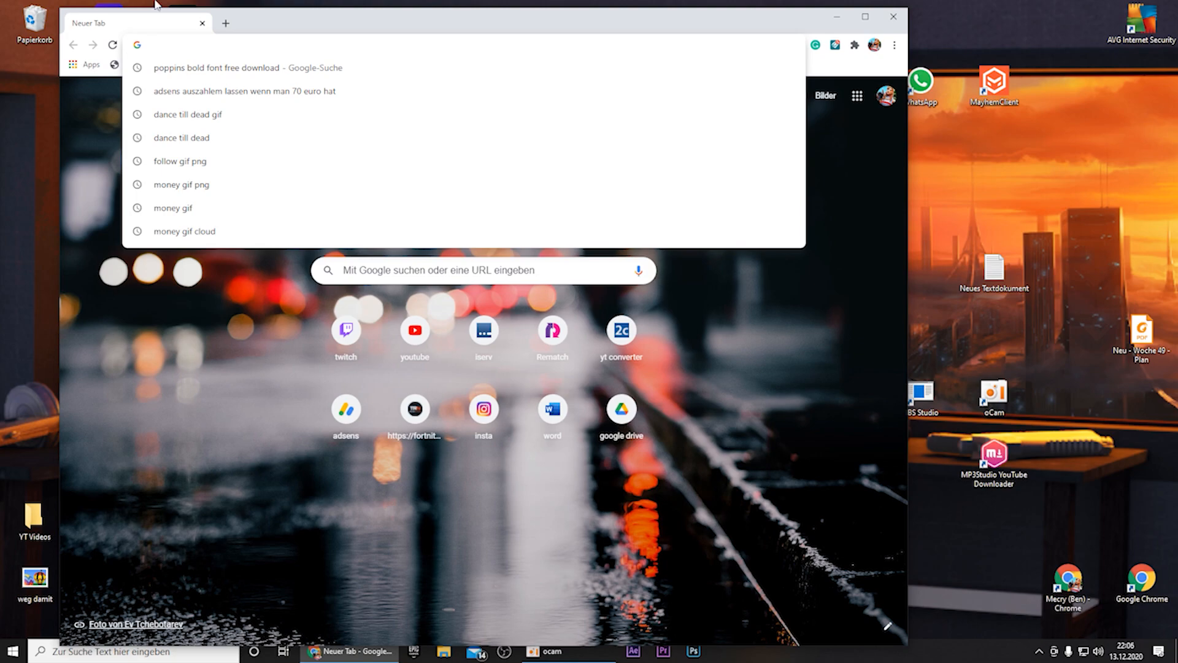
- Go to readspeaker.com and choose the US English - Julie (female) voice
text(readspeaker.com/de/)
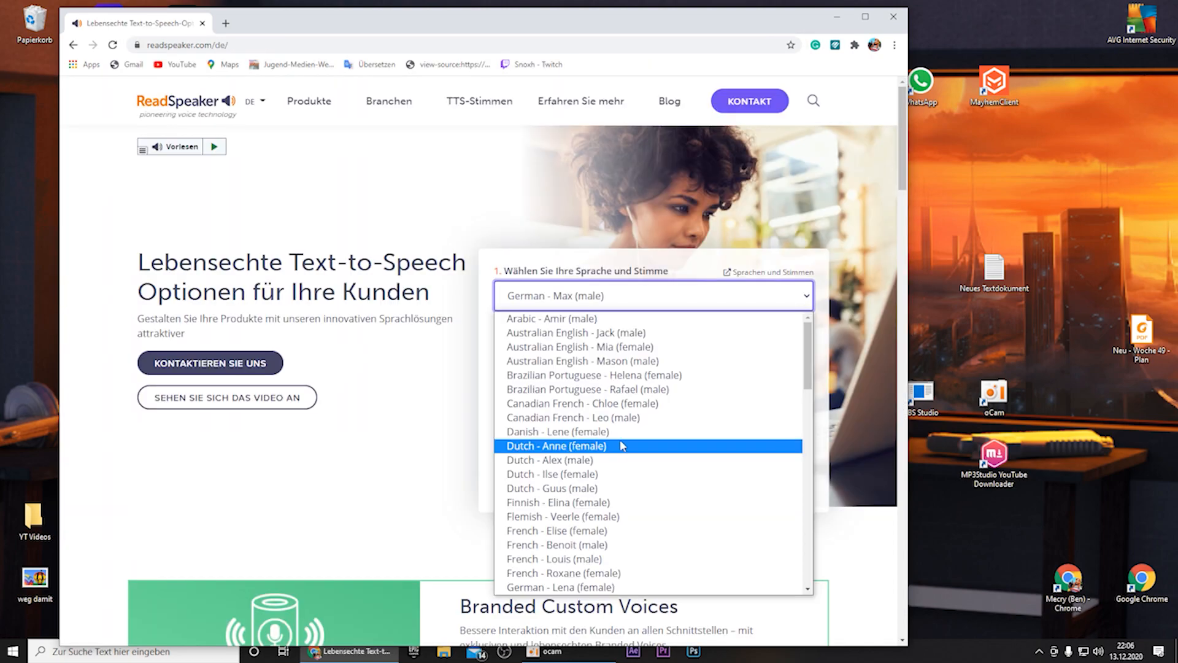
scroll(down, 3)
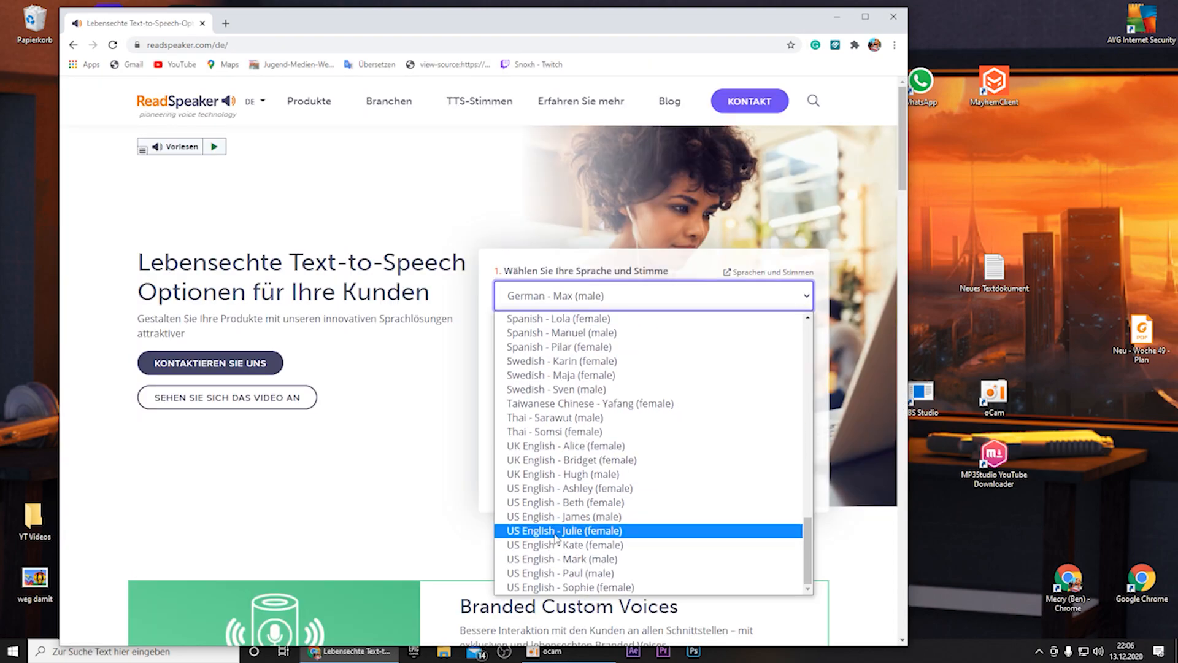
click(563, 531)
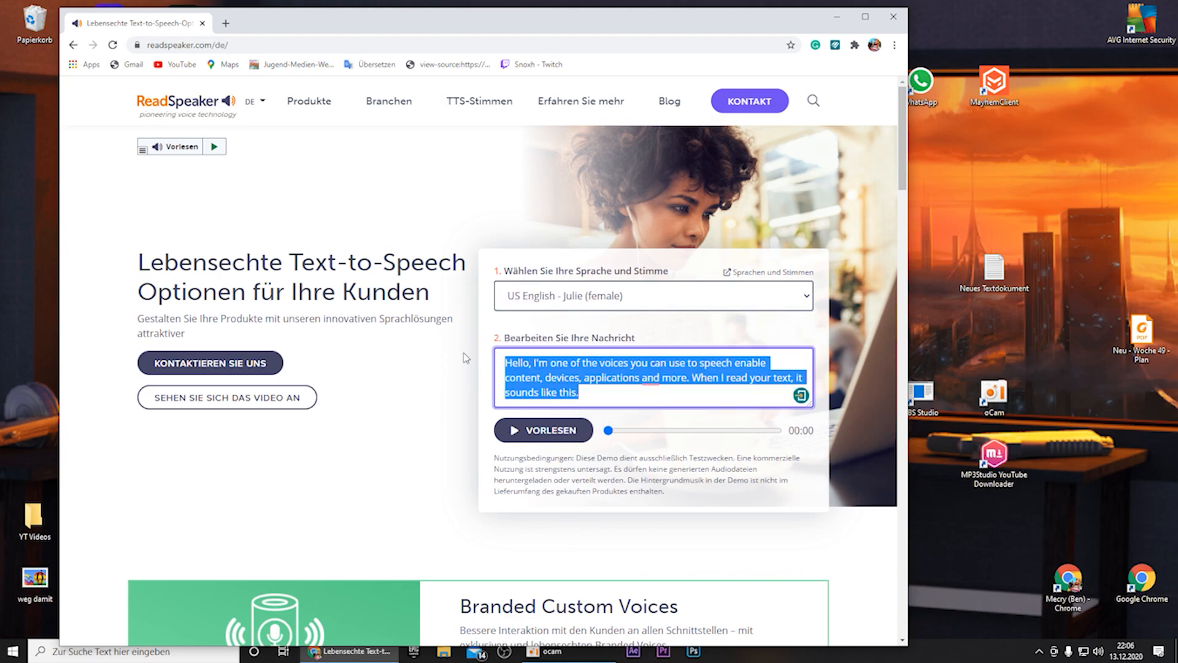
- Replace the demo text with "edited by Me cry", dismiss the spelling suggestion and play it aloud
text(edited by M)
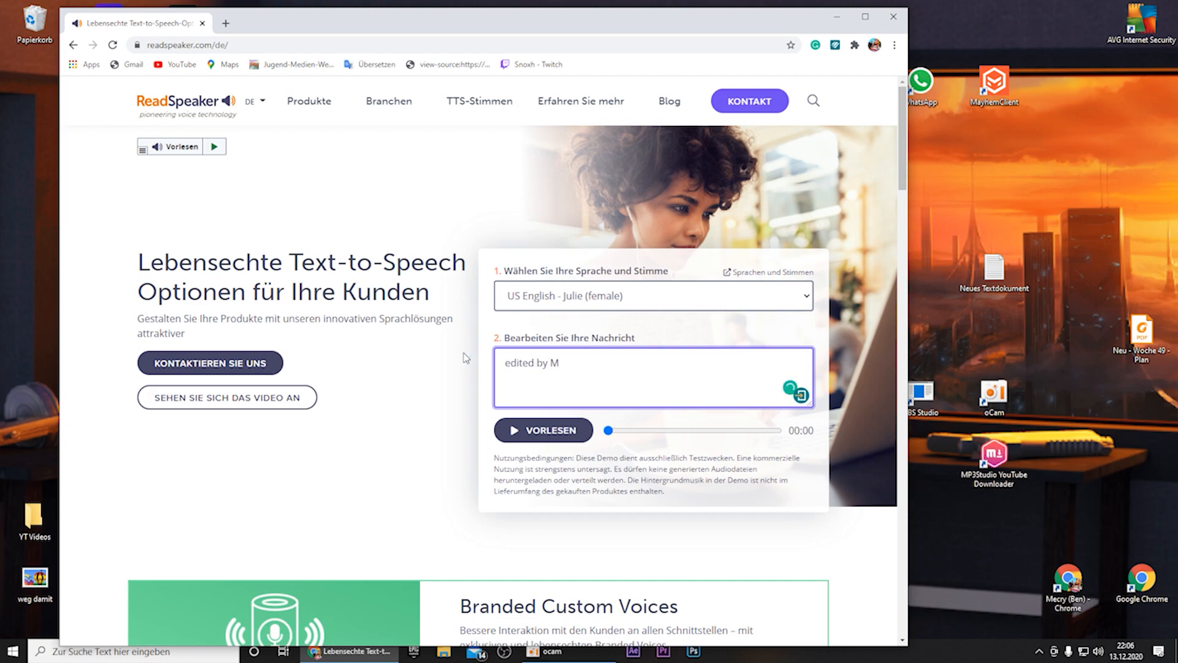
click(560, 362)
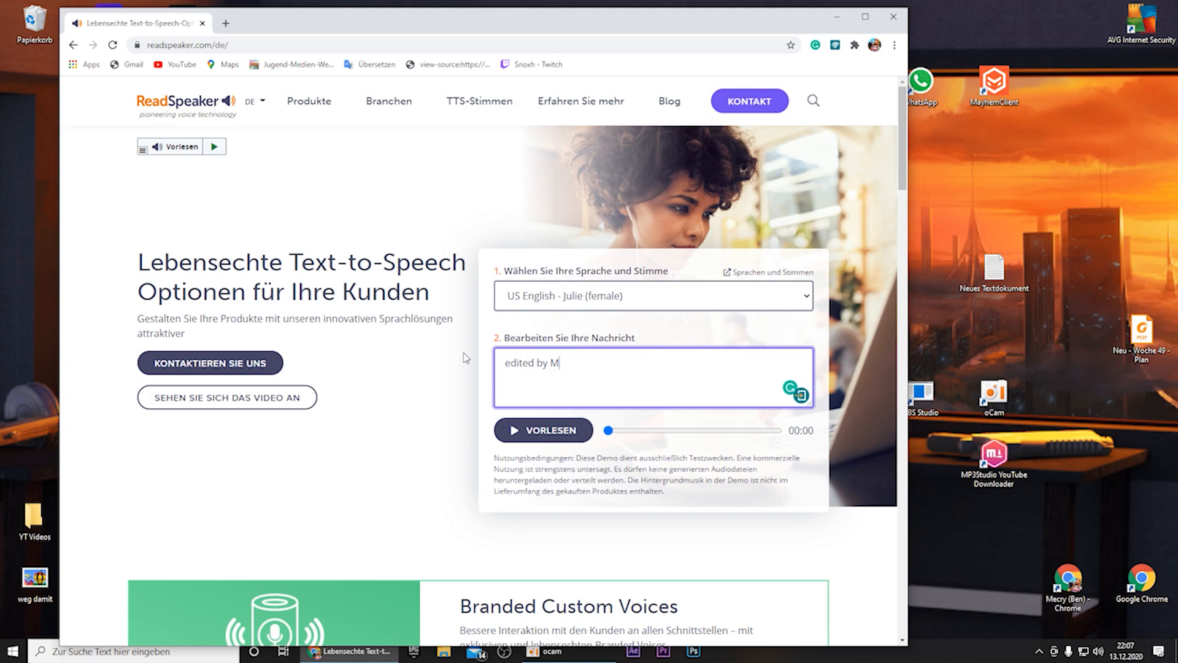
text(ecry)
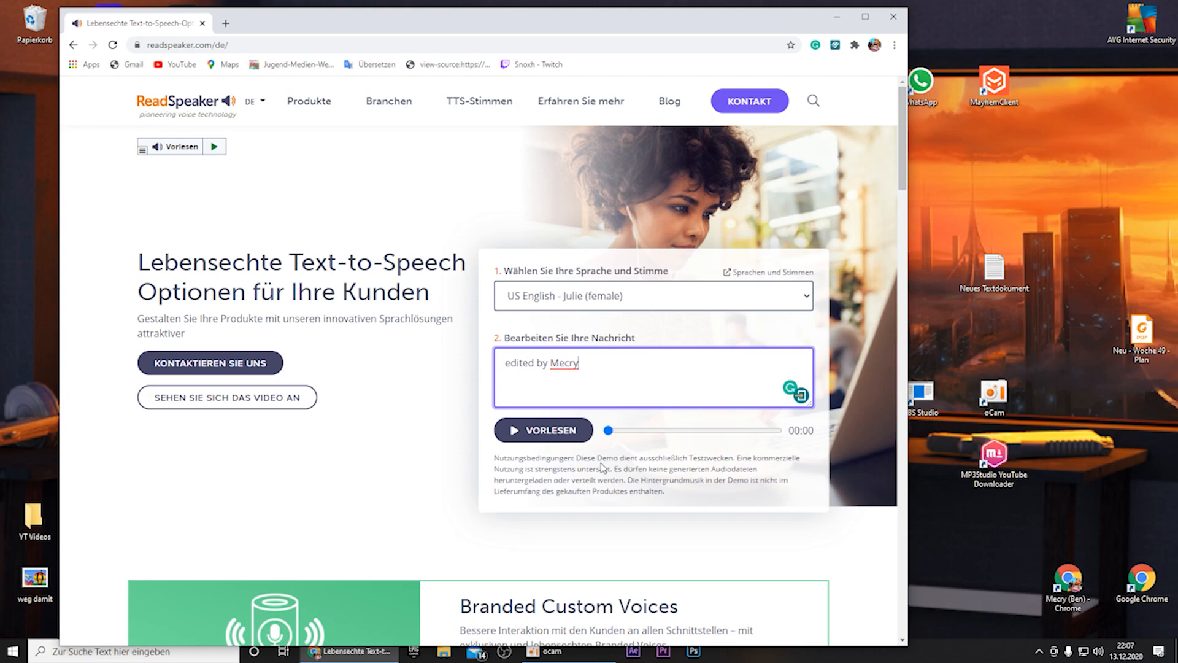
click(542, 429)
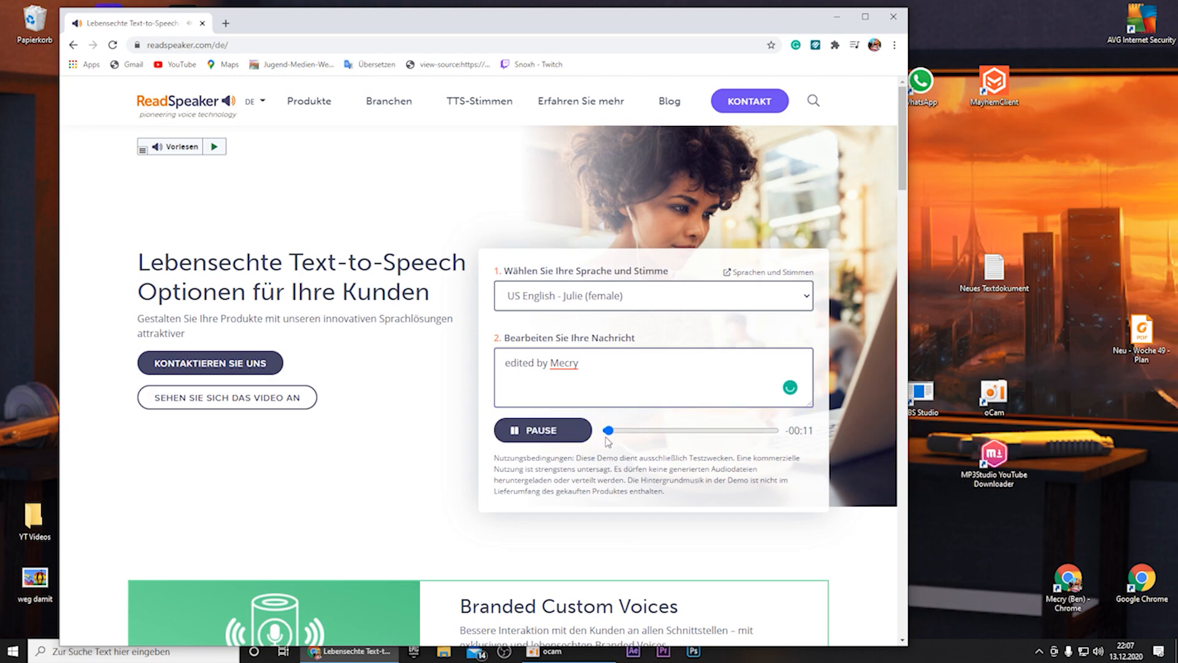
click(543, 430)
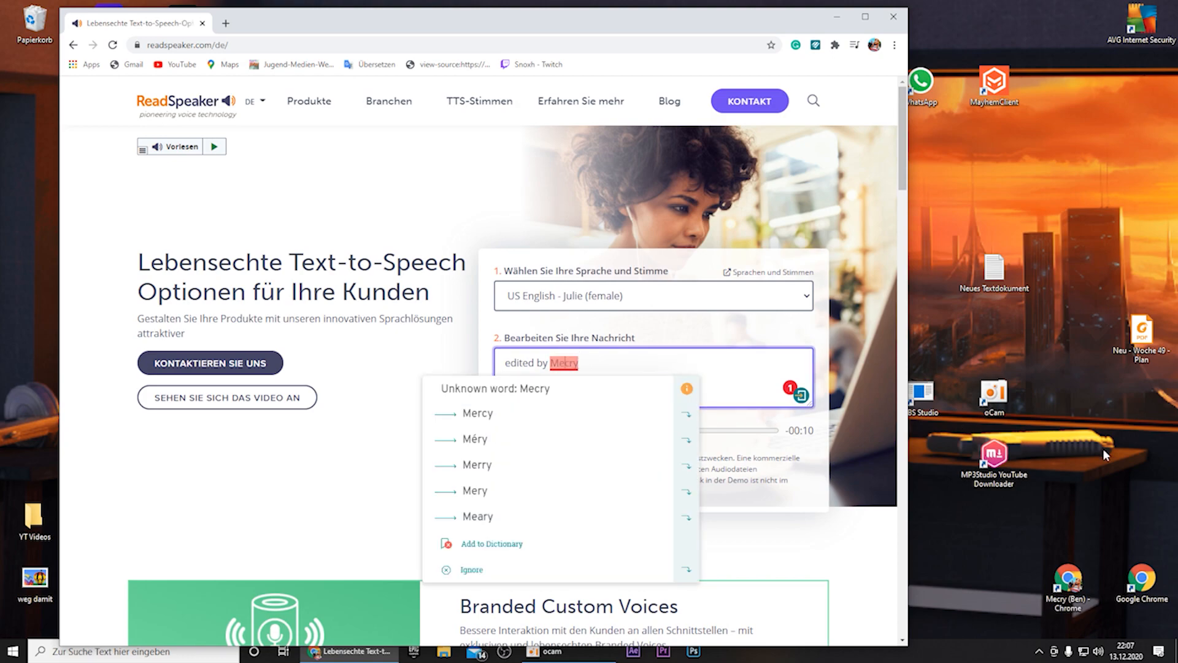
click(559, 390)
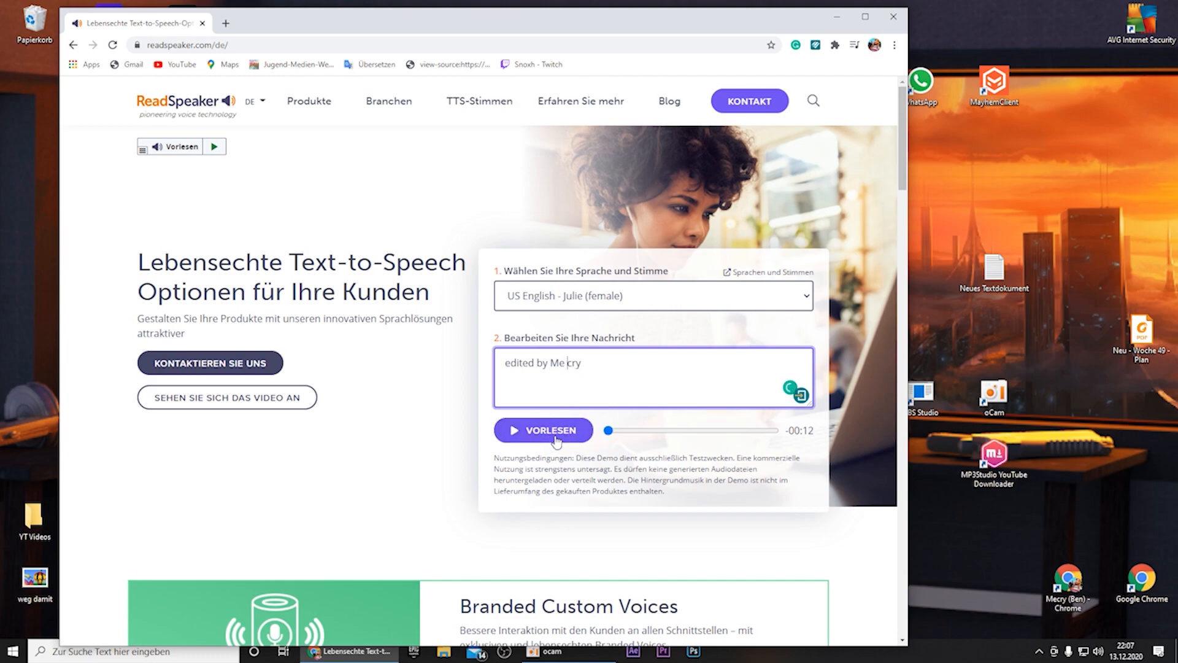
click(543, 430)
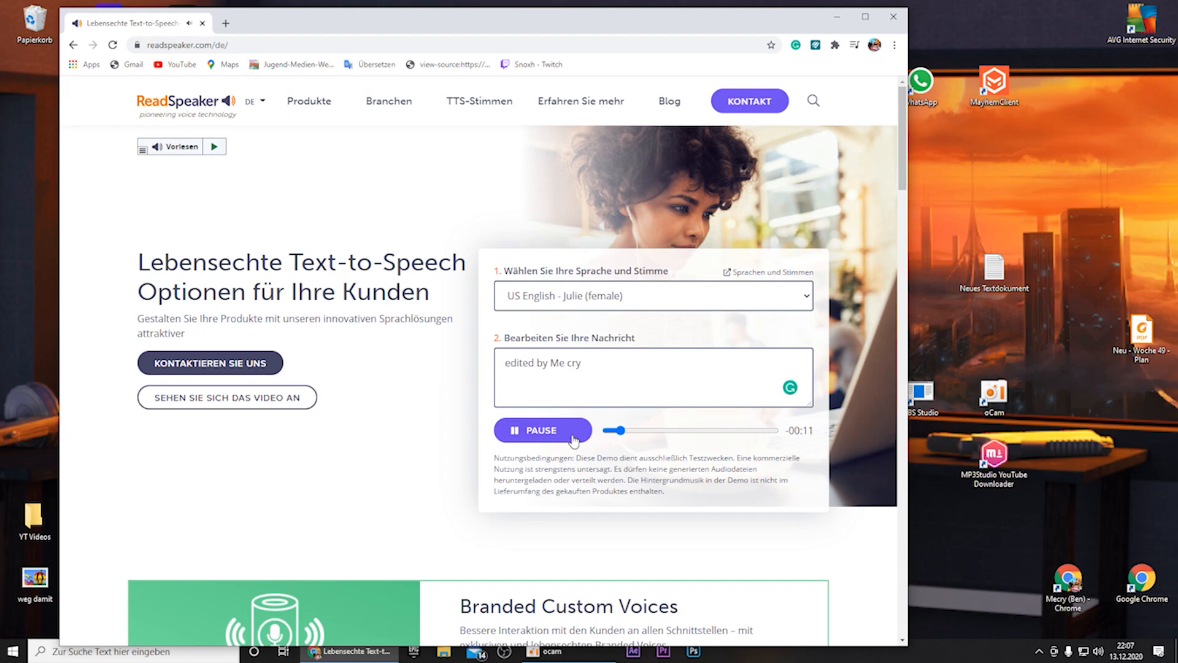
scroll(down, 3)
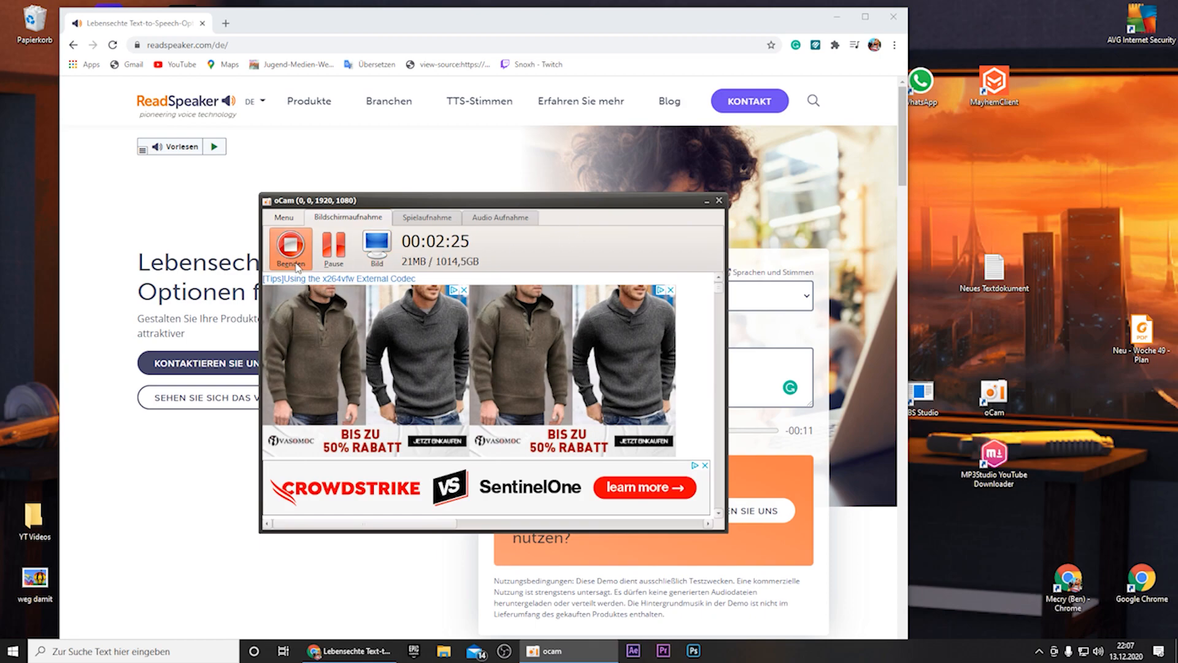
- Stop the oCam screen recording of the spoken line and bring up VEGAS Pro
click(291, 248)
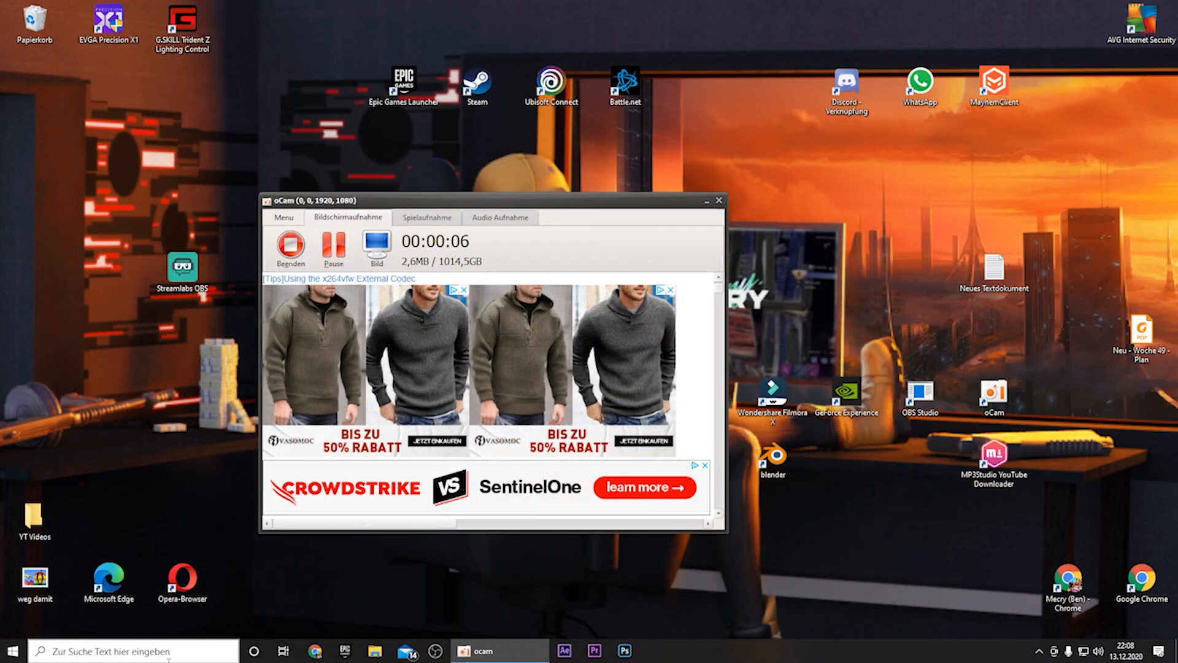
click(135, 651)
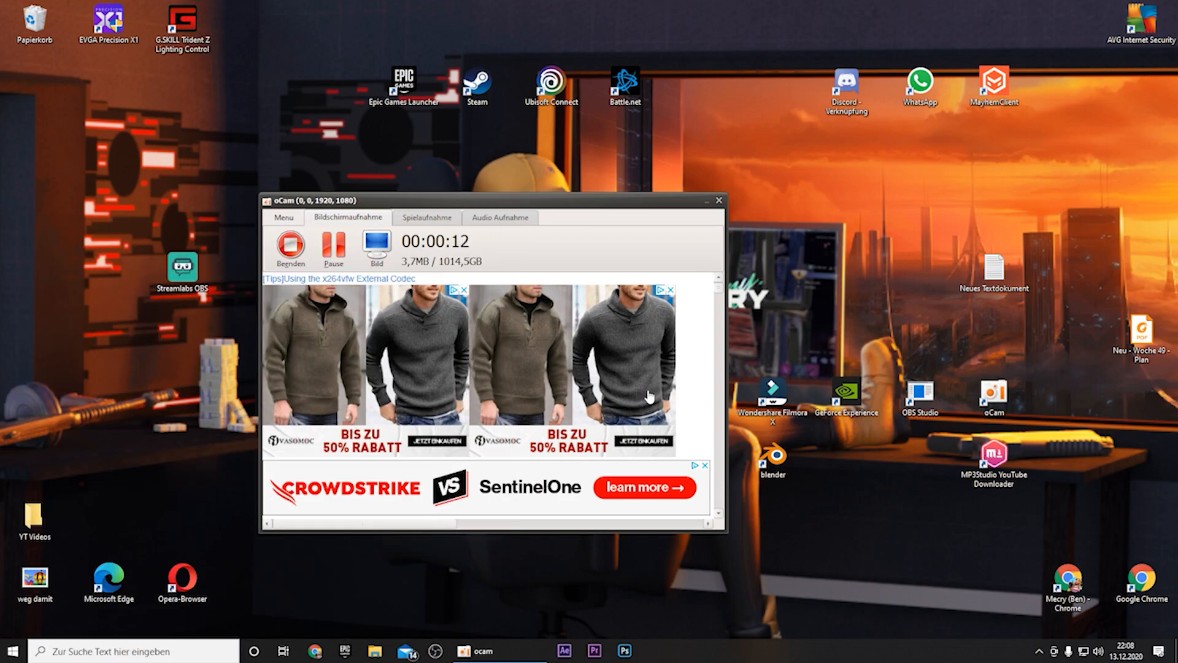
click(704, 200)
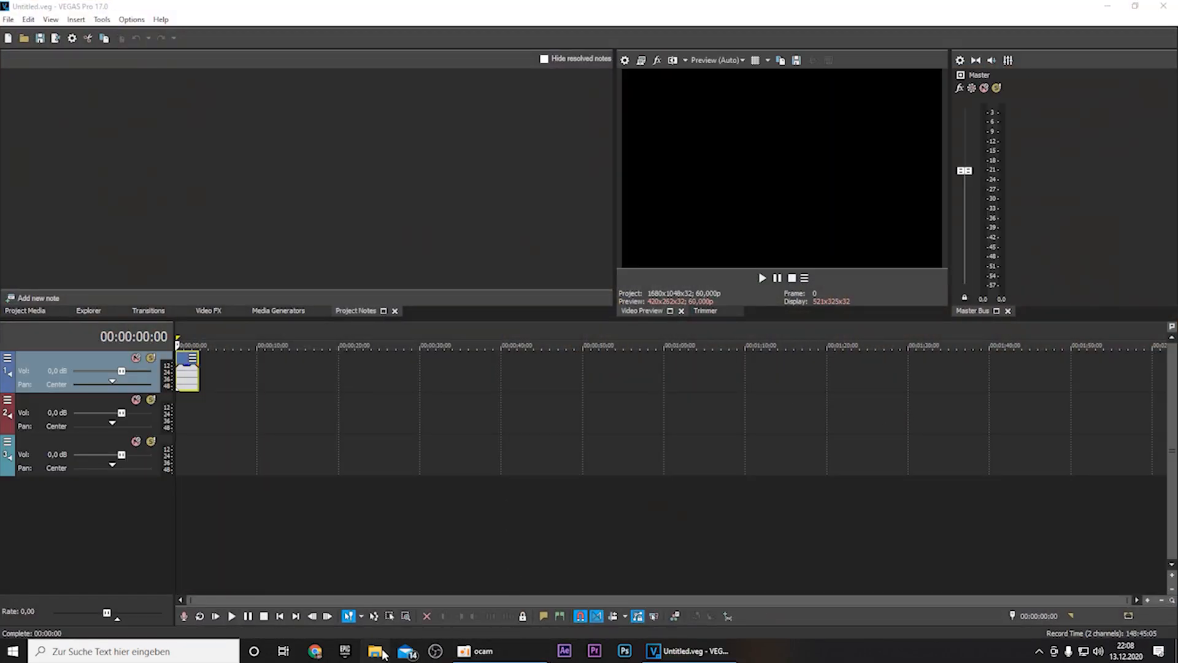
- Load the recording into the VEGAS project and play it back briefly to check it
click(377, 650)
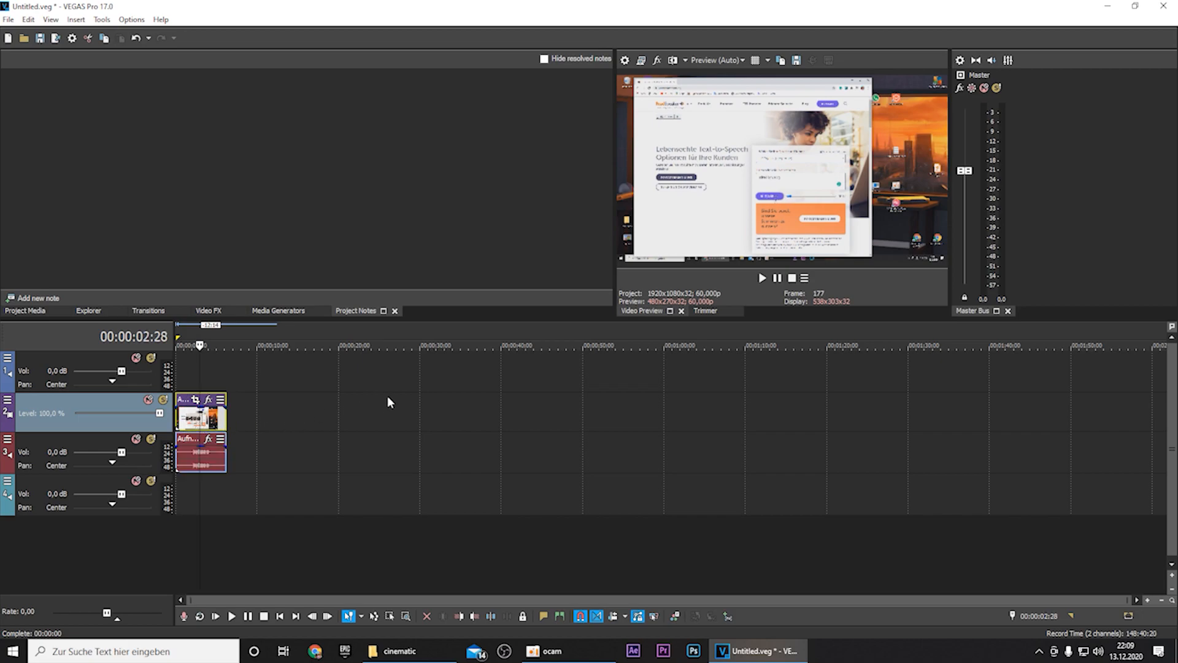
click(232, 615)
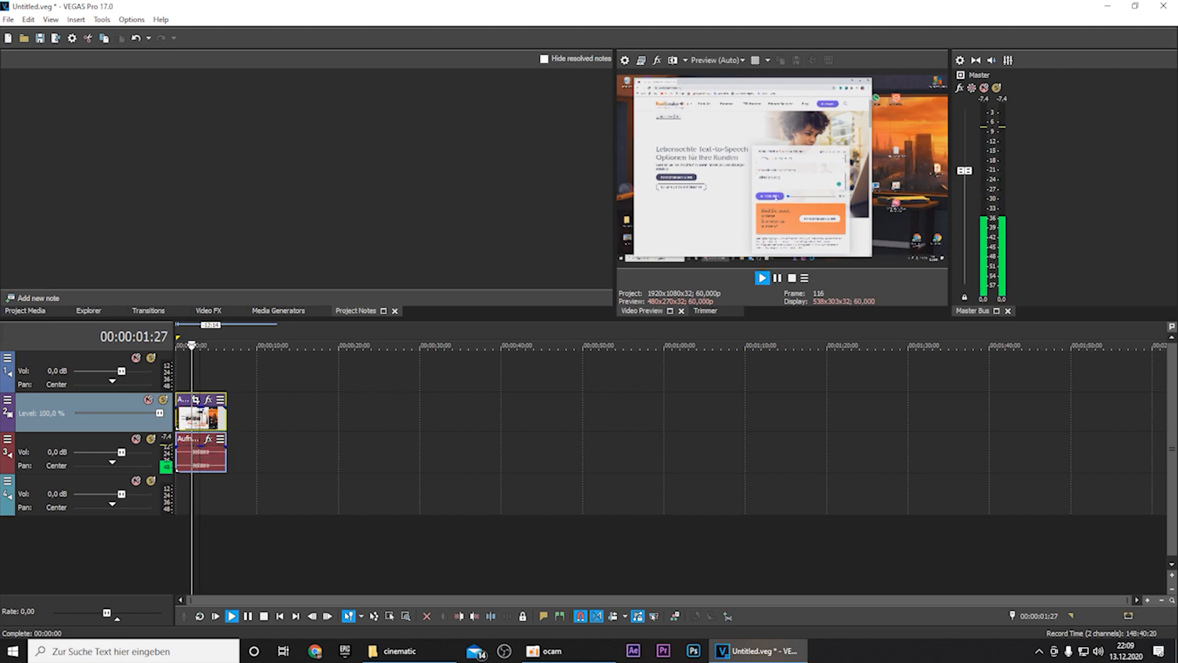
click(775, 278)
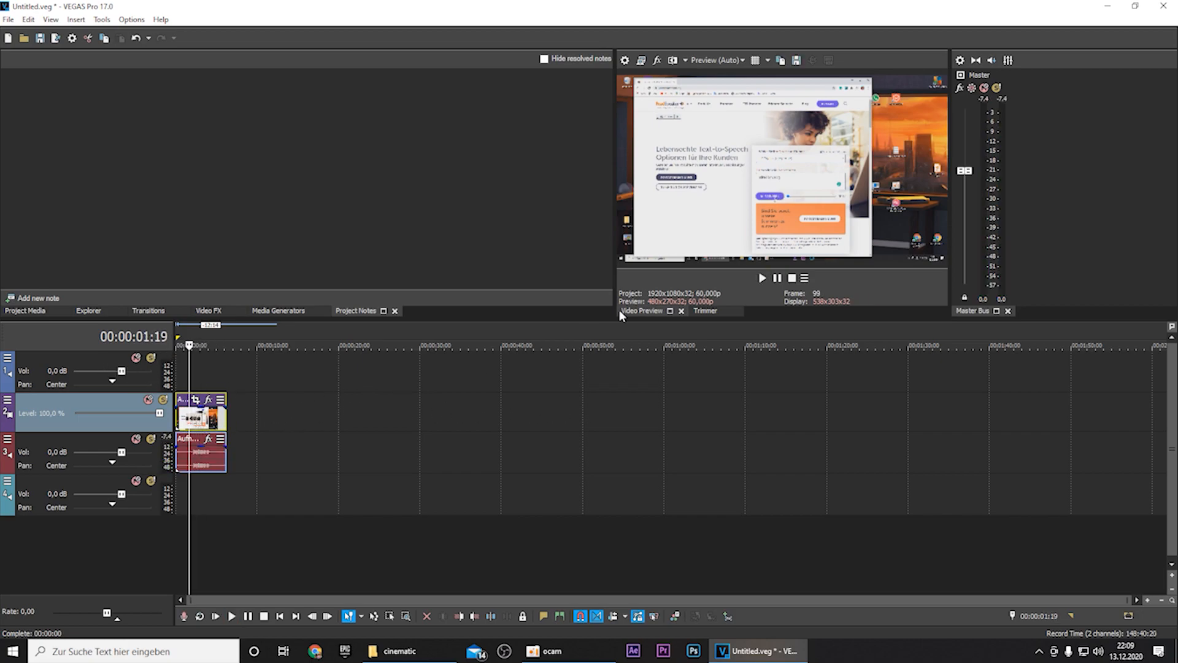
mouse_move(779, 150)
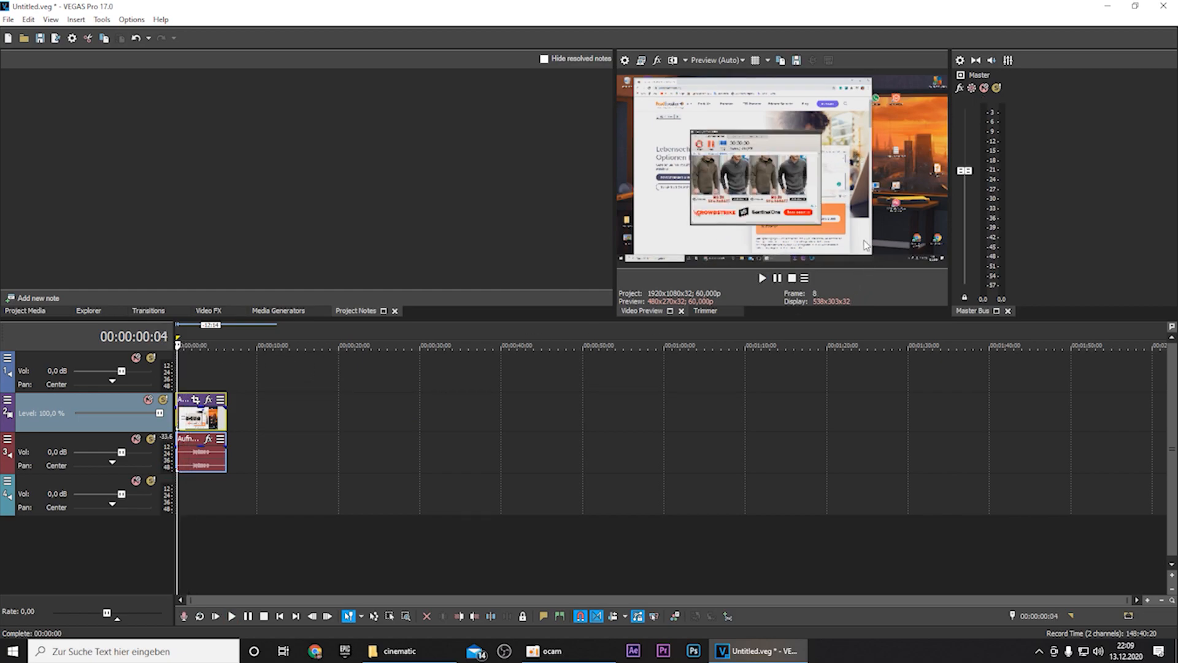
- Delete the video track and its events, keeping only the voice audio track
right_click(34, 417)
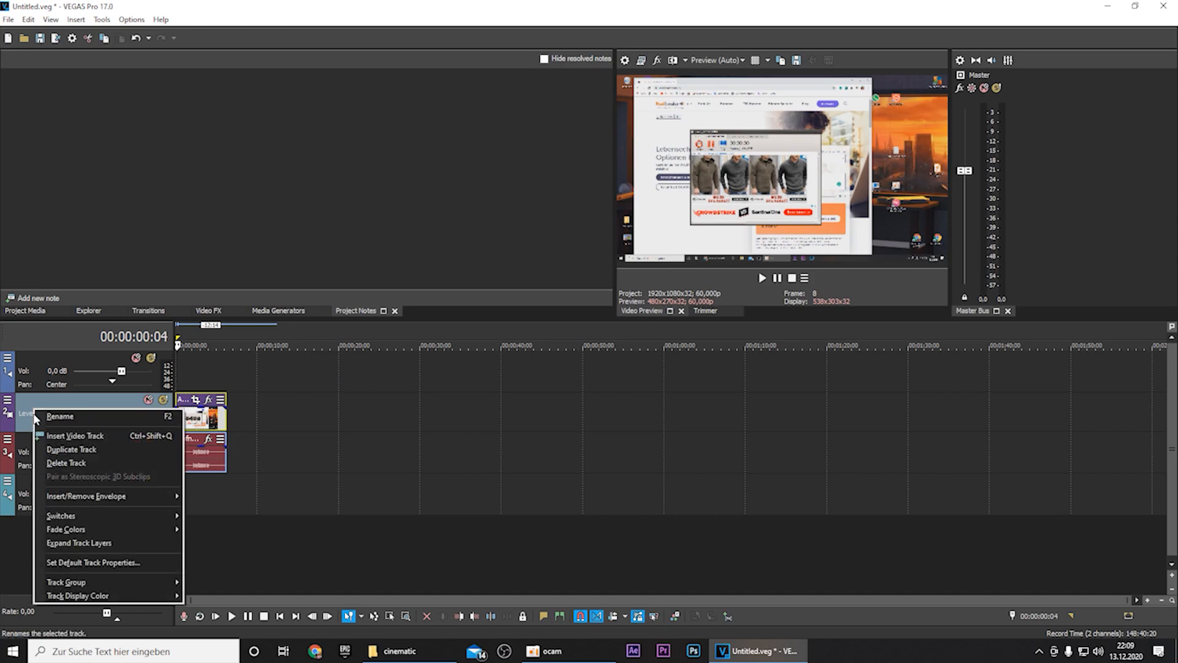
click(66, 462)
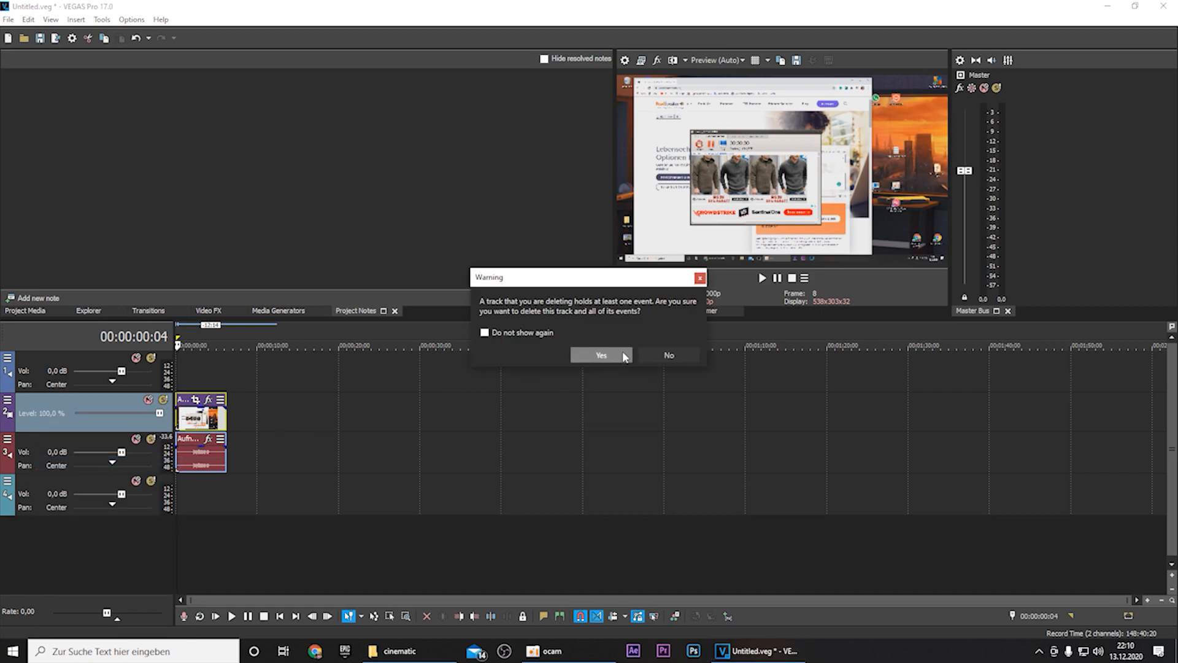
click(600, 355)
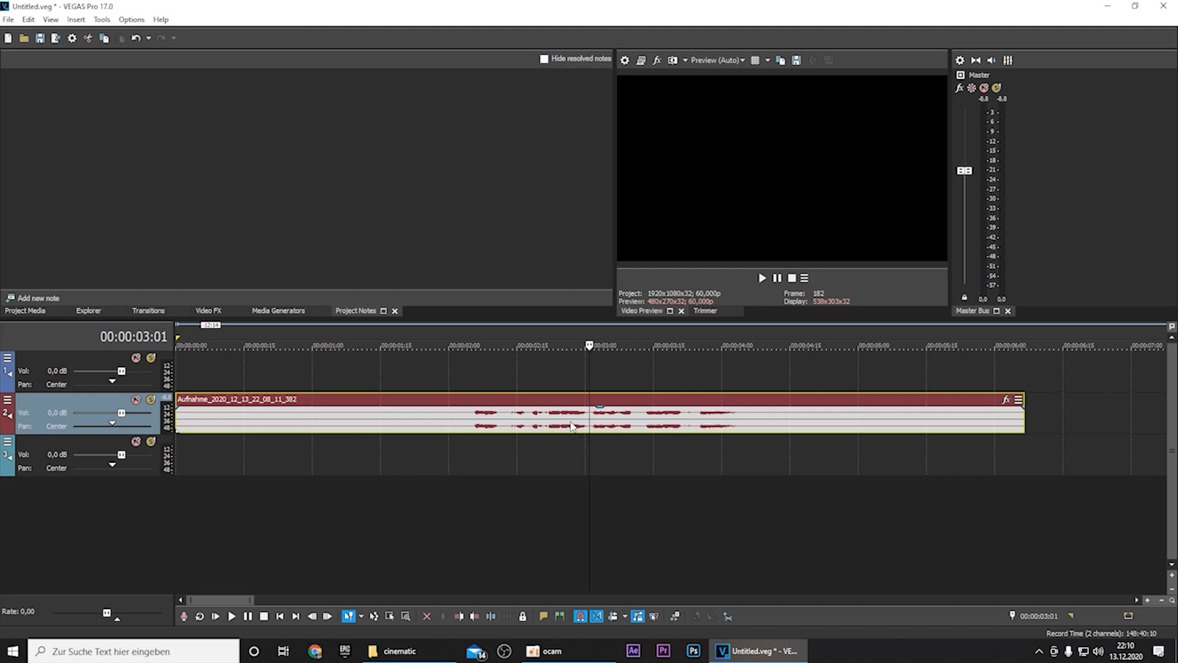
- Trim off the silent lead-in so the speech clip starts at 00:00:00:00 and play it back
click(218, 346)
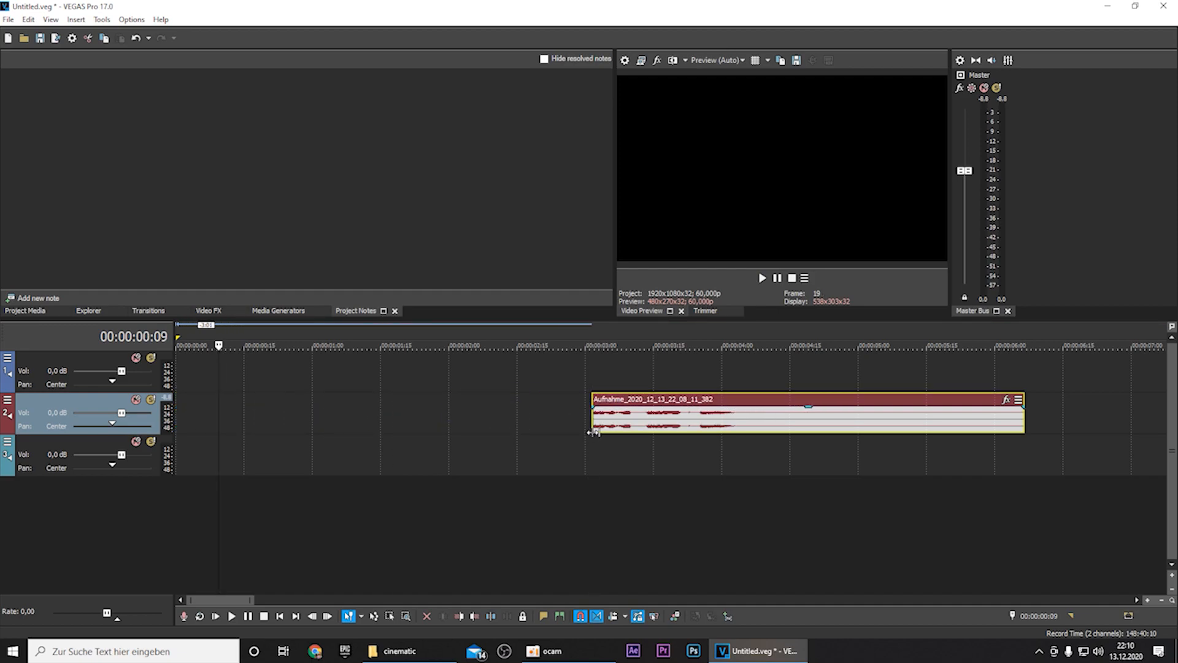
click(232, 615)
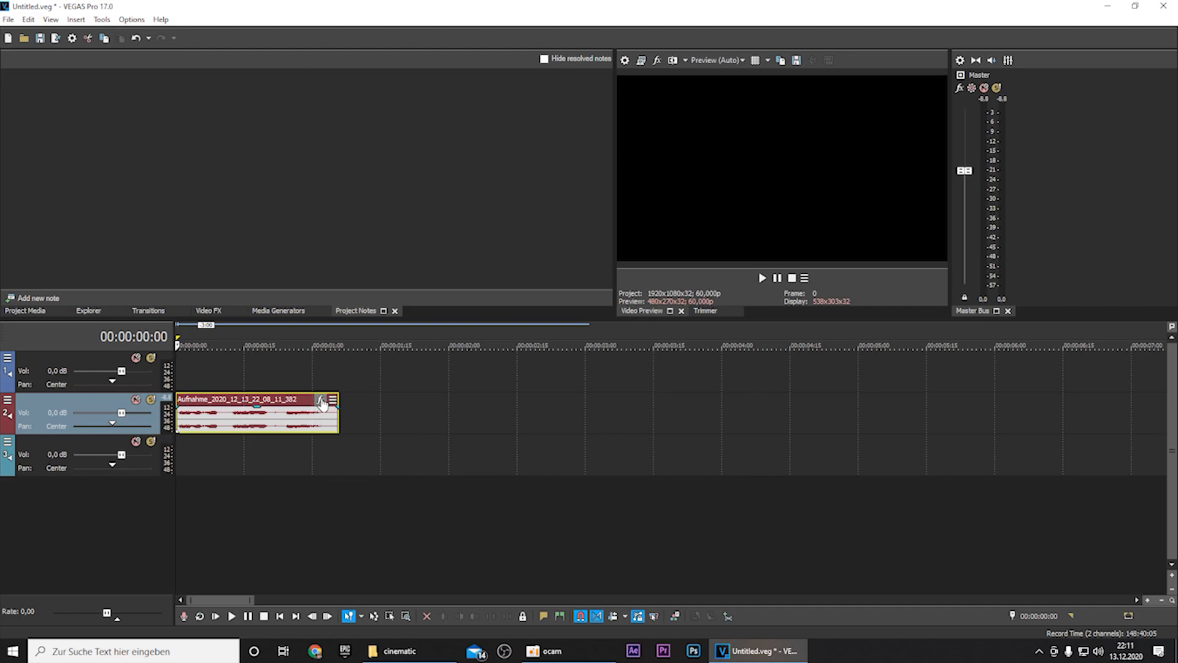
mouse_move(321, 399)
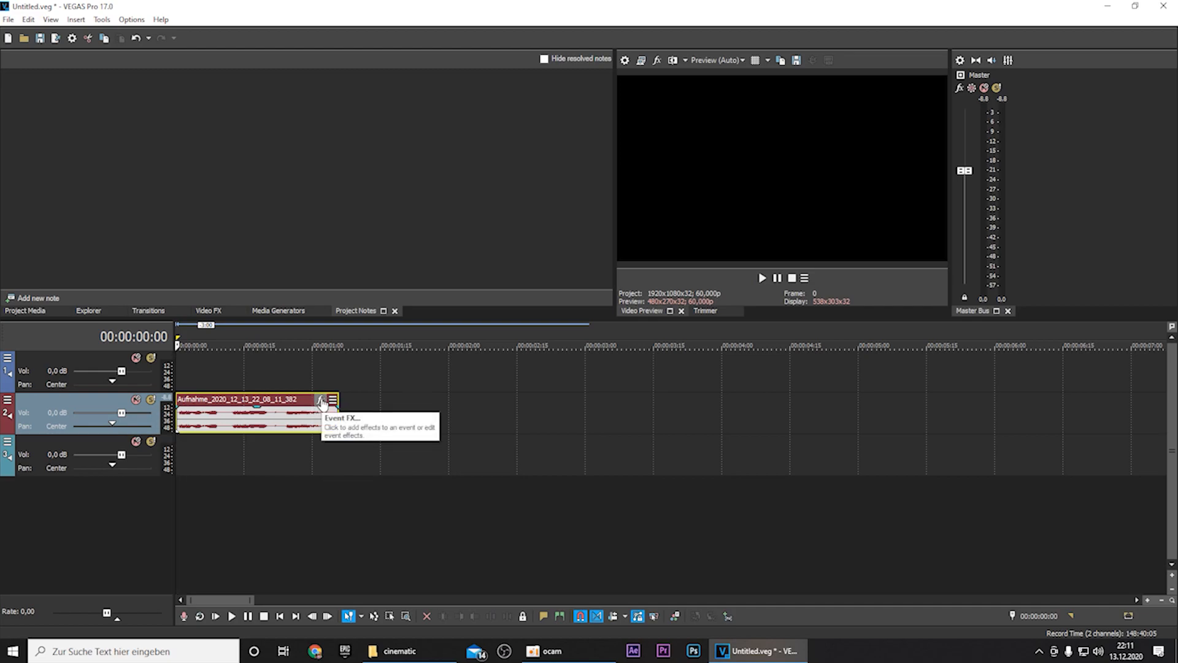
- Add a Reverb event effect to the voice clip with the Medium hall preset
click(321, 400)
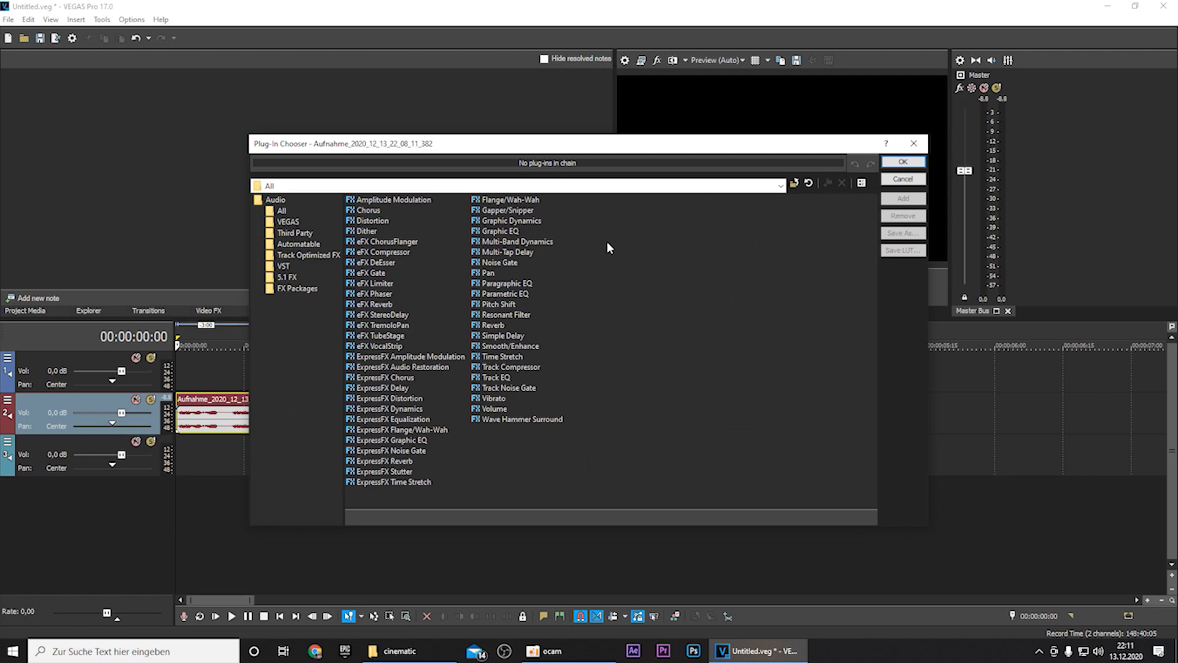
click(493, 324)
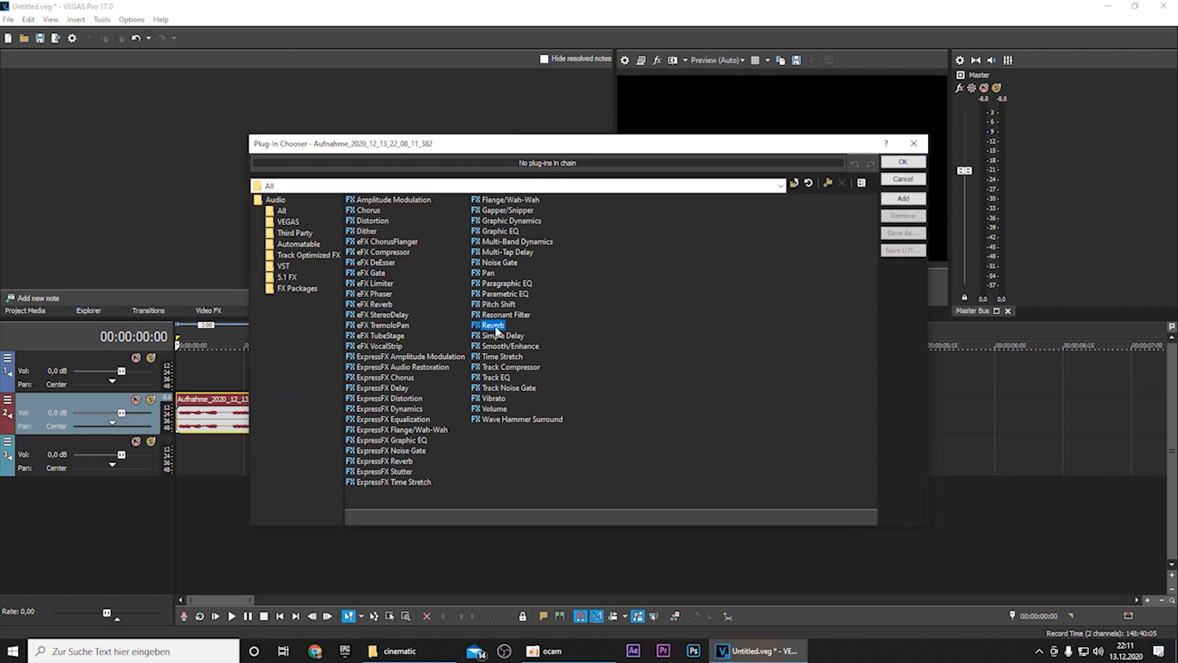
click(902, 162)
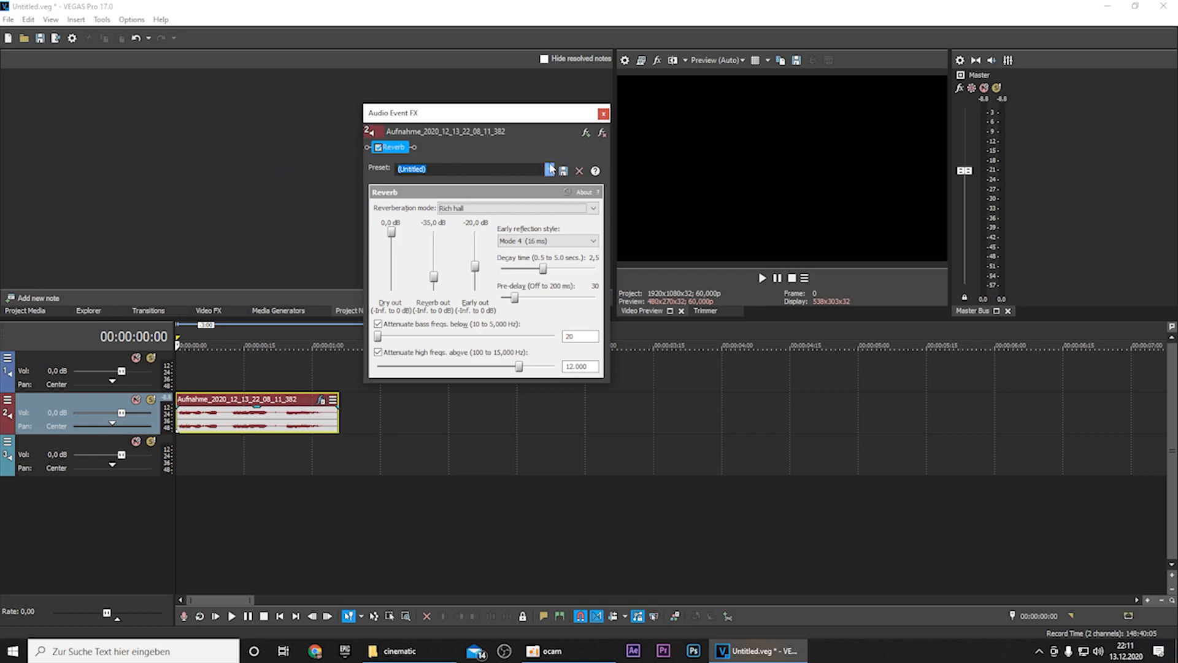
click(548, 168)
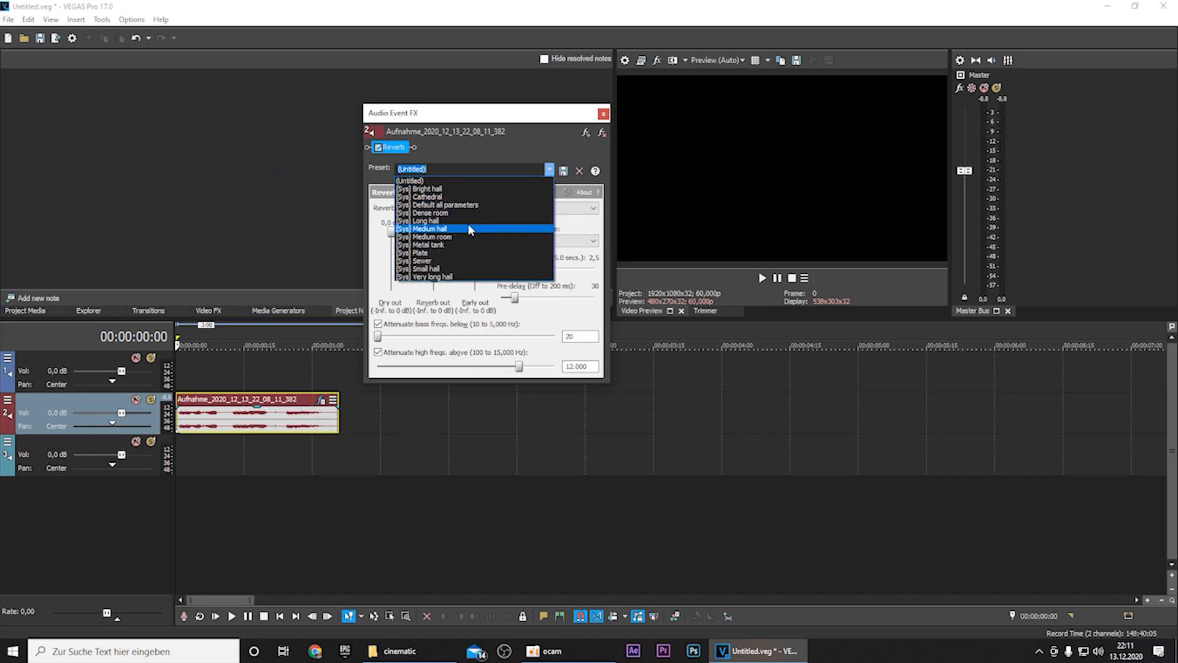
click(427, 197)
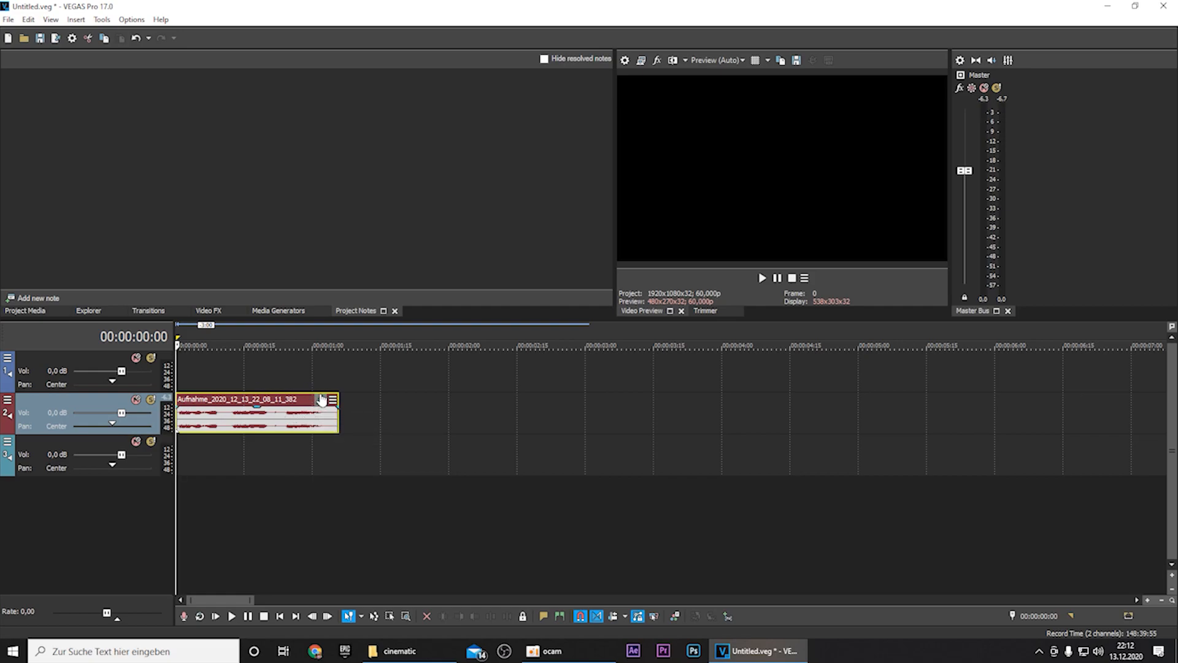
- Add a Resonant Filter after the Reverb: High Pass, 700 Hz, Resonance 19, Wet/Dry 100, then close Event FX
click(320, 398)
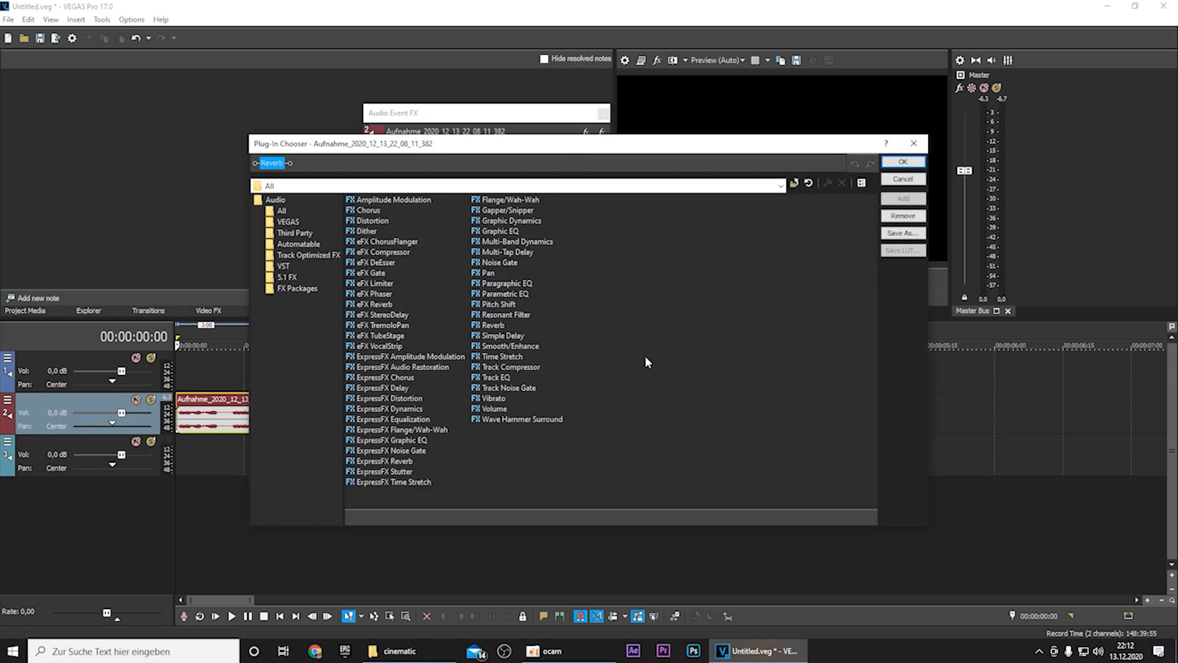
mouse_move(736, 396)
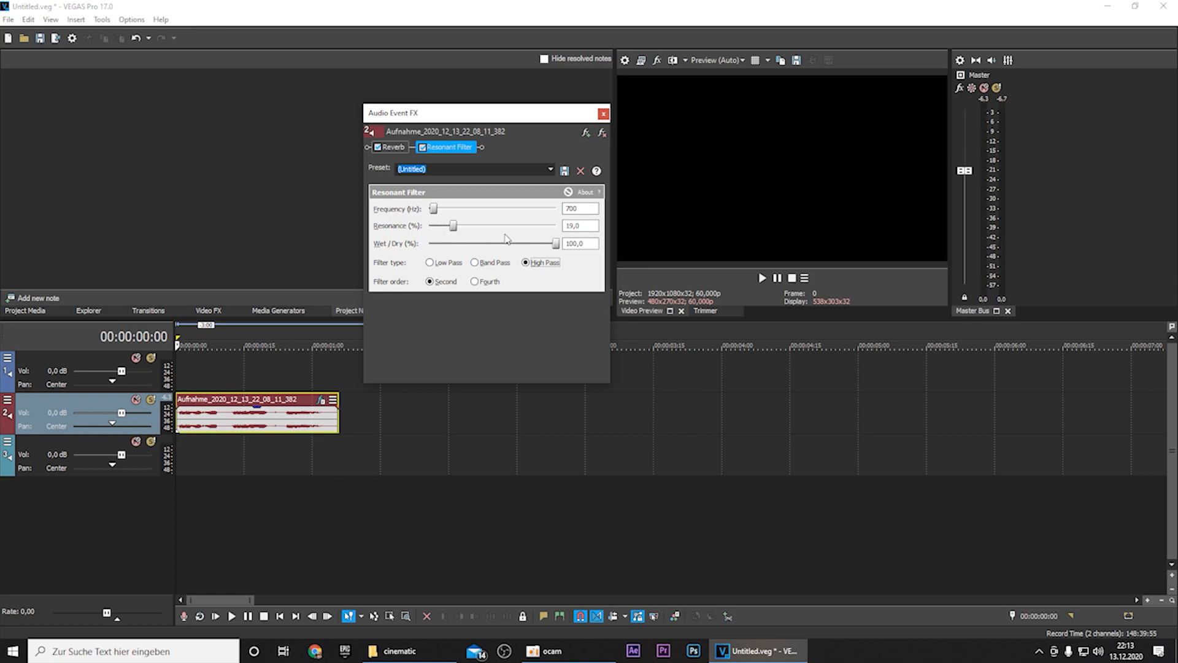
mouse_move(400, 249)
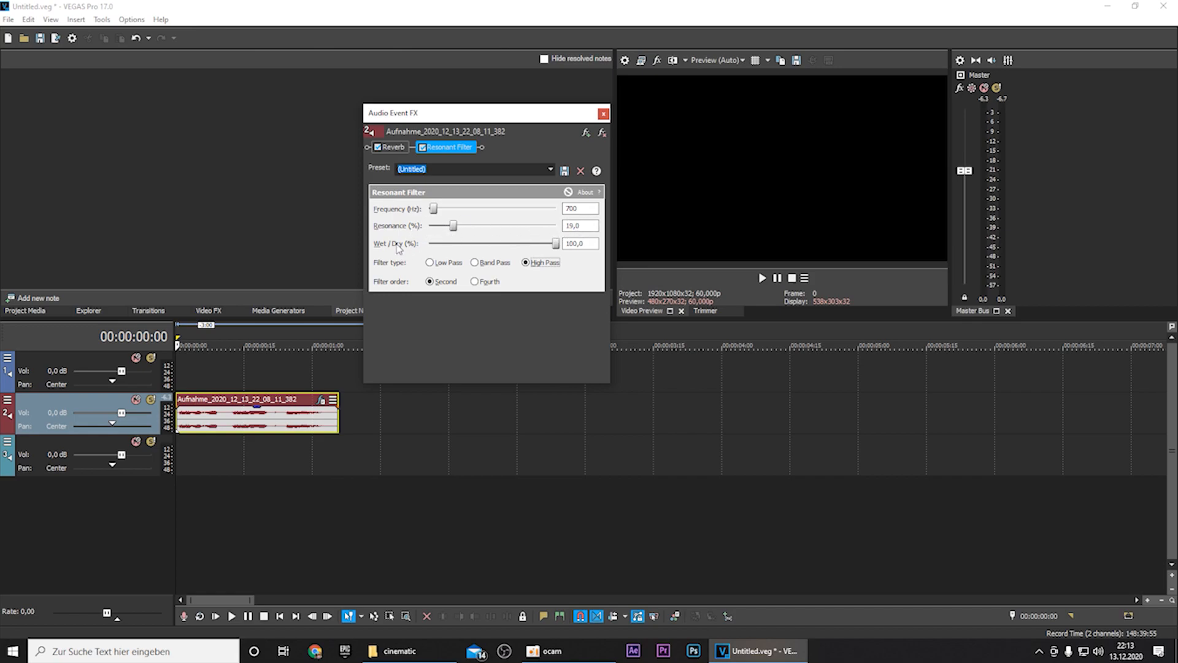
mouse_move(582, 255)
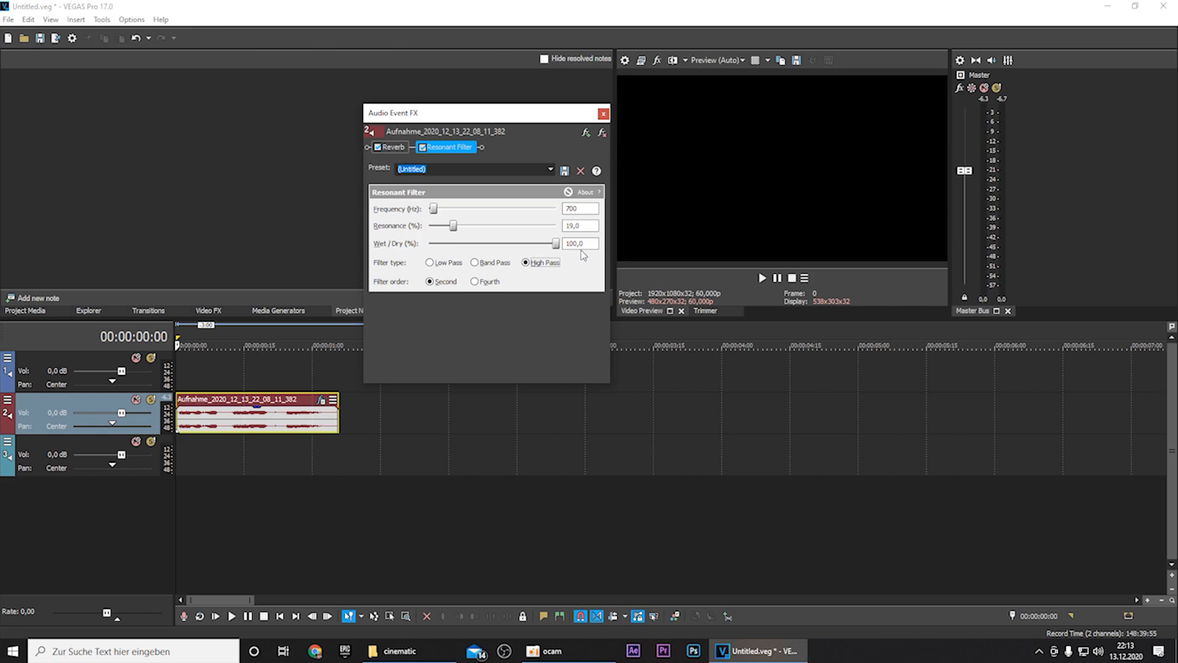
mouse_move(391, 270)
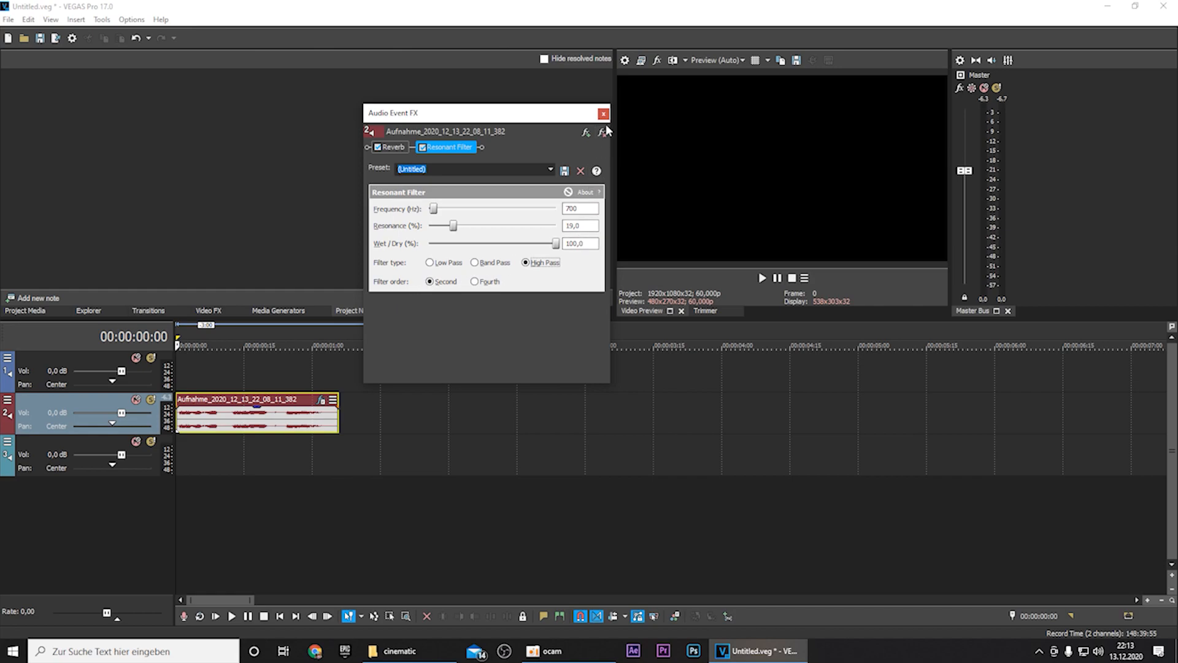
click(603, 113)
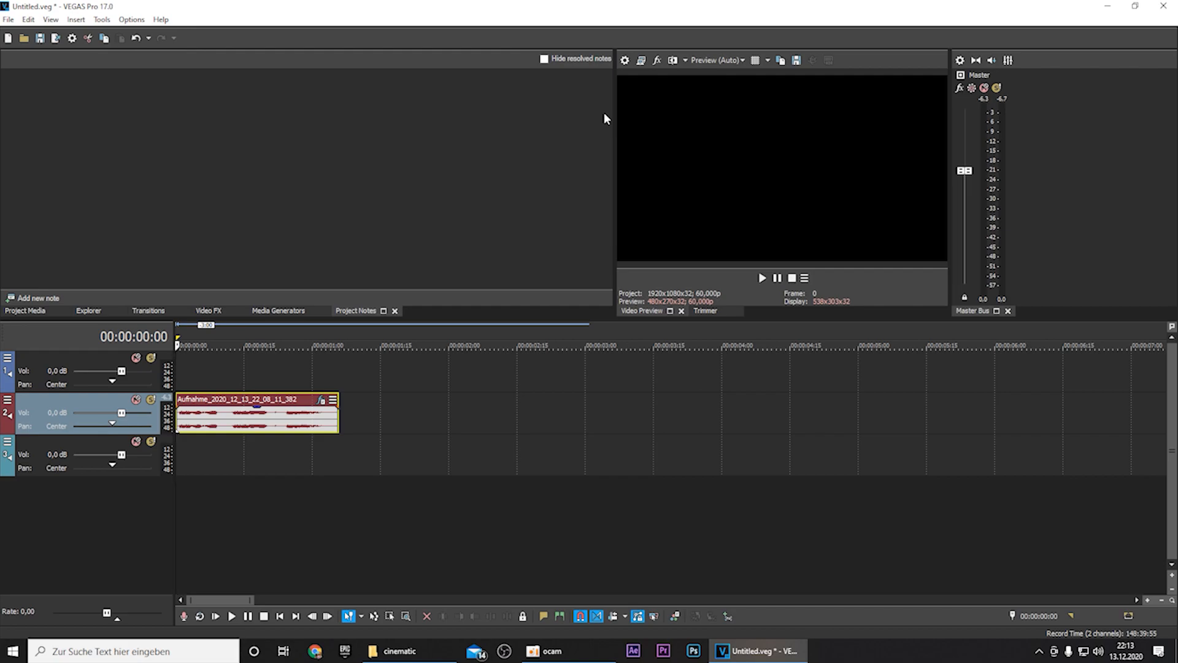
click(232, 615)
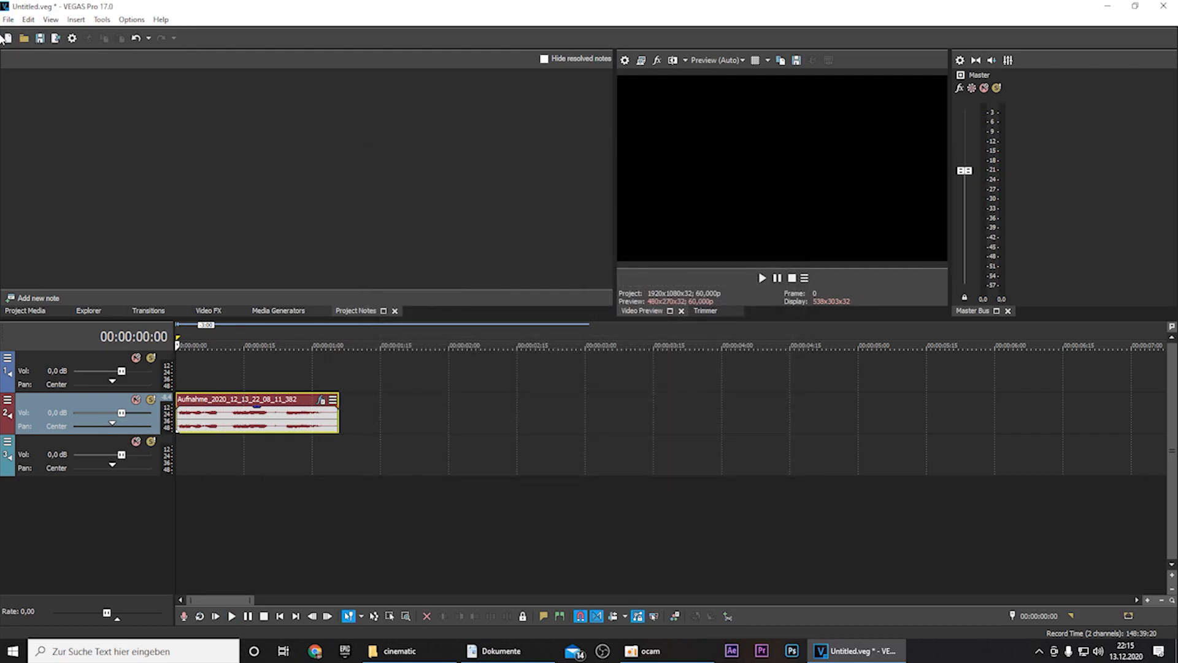
- Render As MP3 Audio with the Highest Quality VBR Stereo template into the chosen folder
click(9, 18)
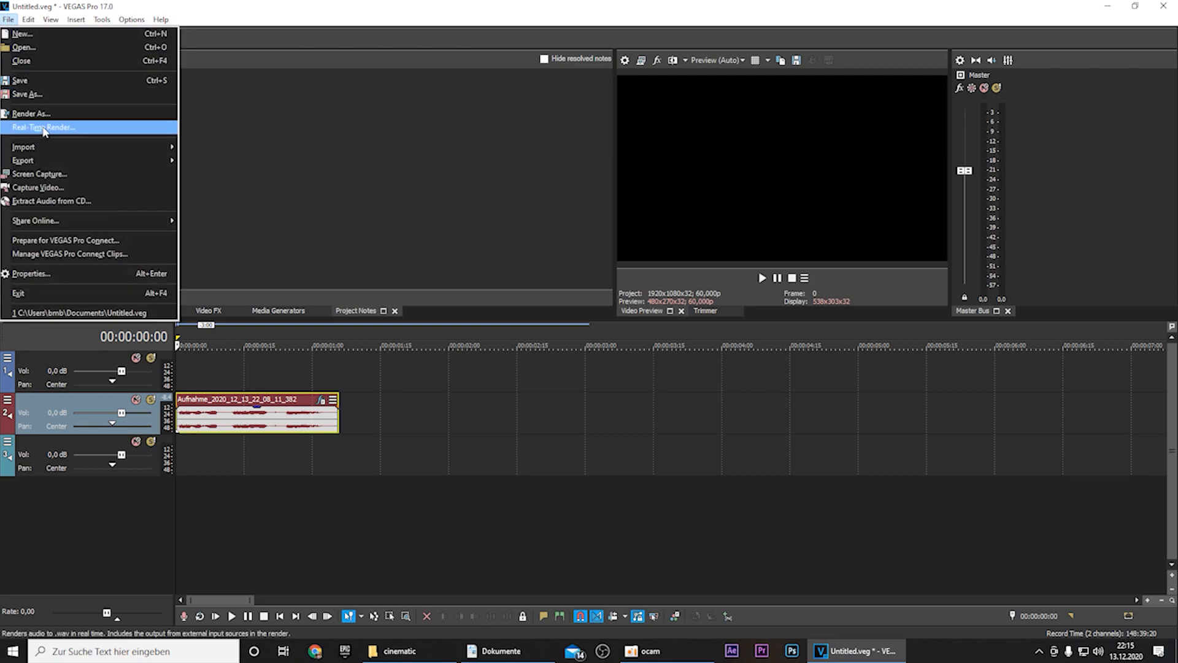
click(31, 112)
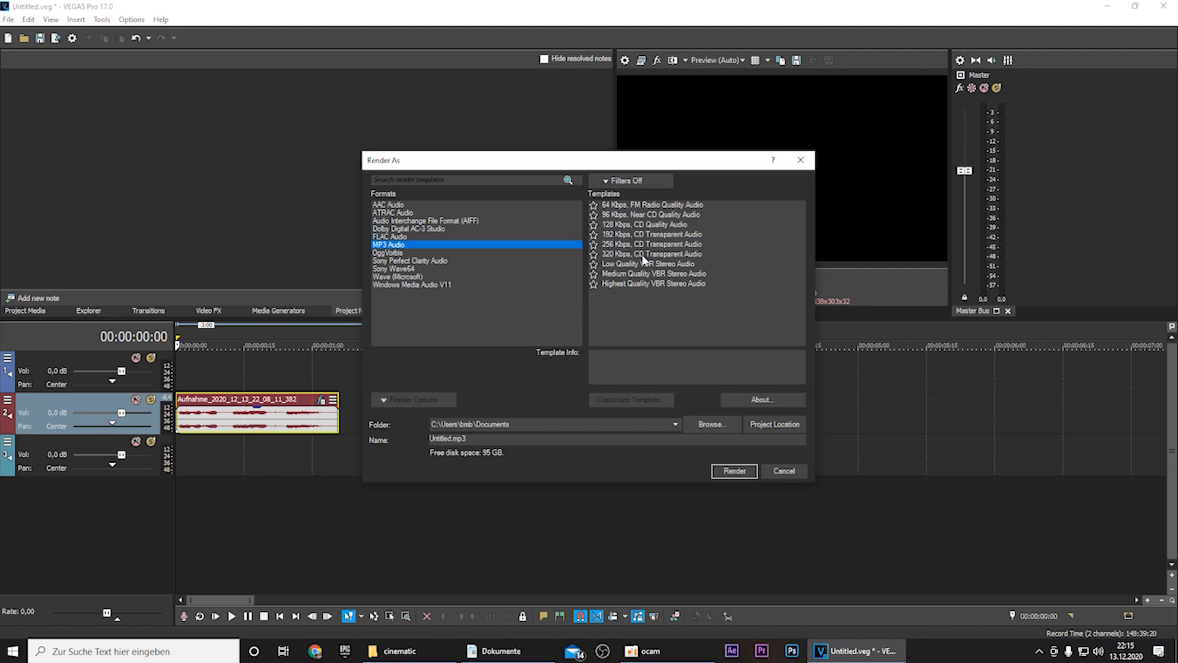
click(653, 283)
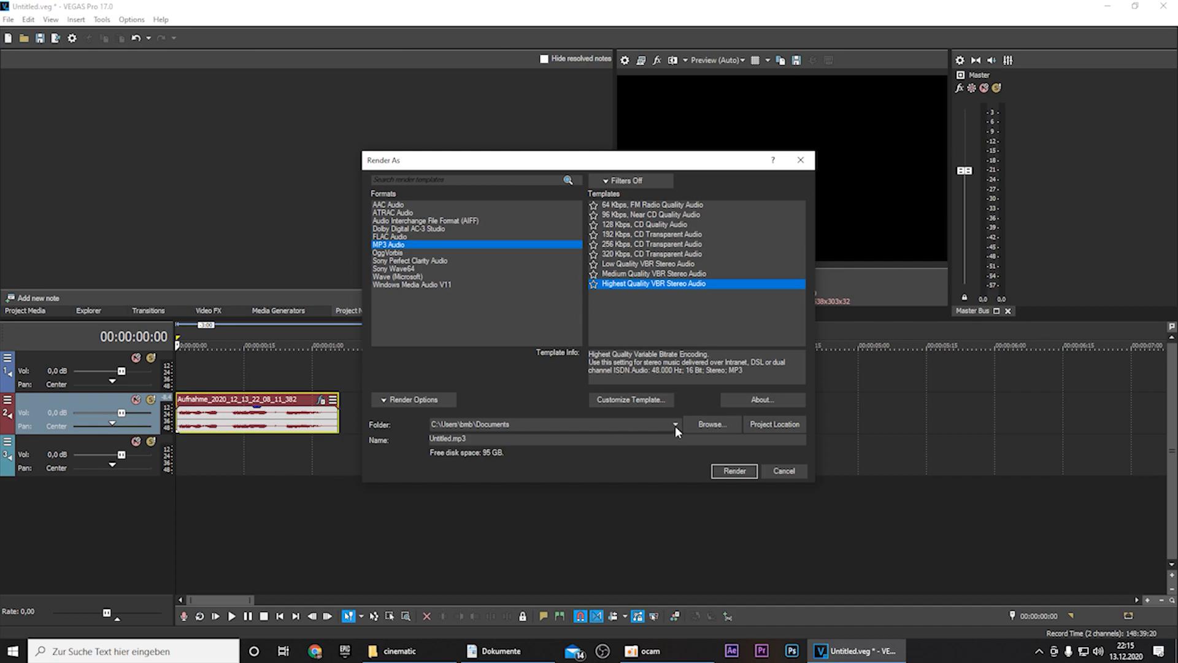
click(674, 424)
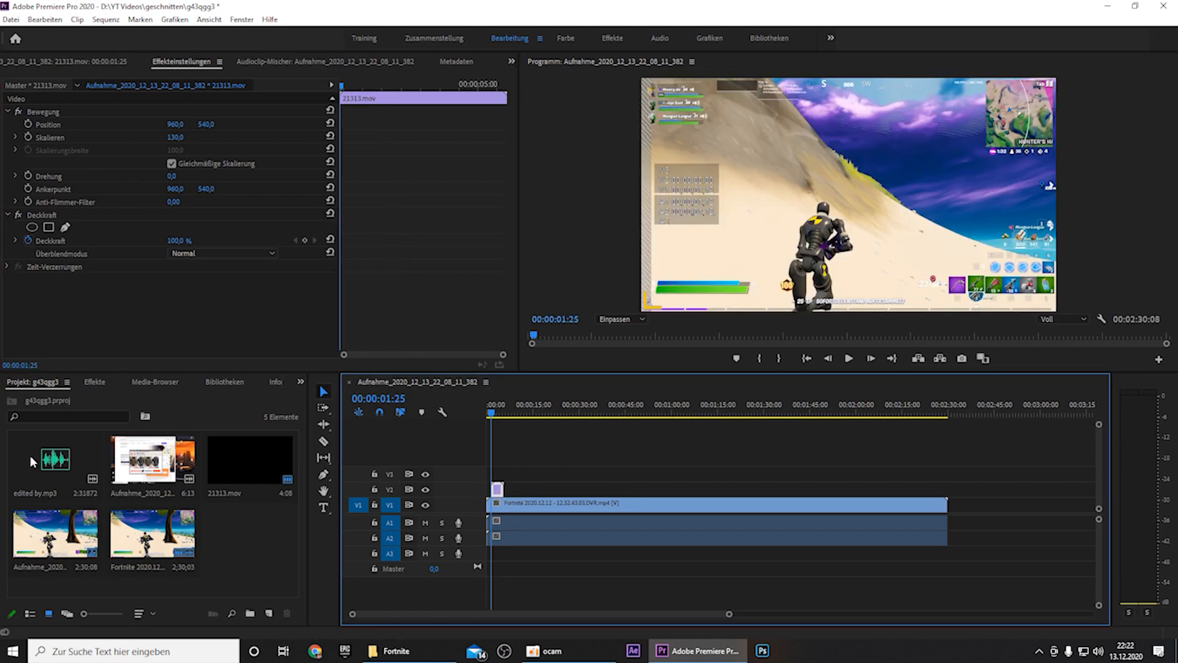
- Place edited by.mp3 on A3 under the NAME title at -15.9 dB and slide it into sync
click(56, 461)
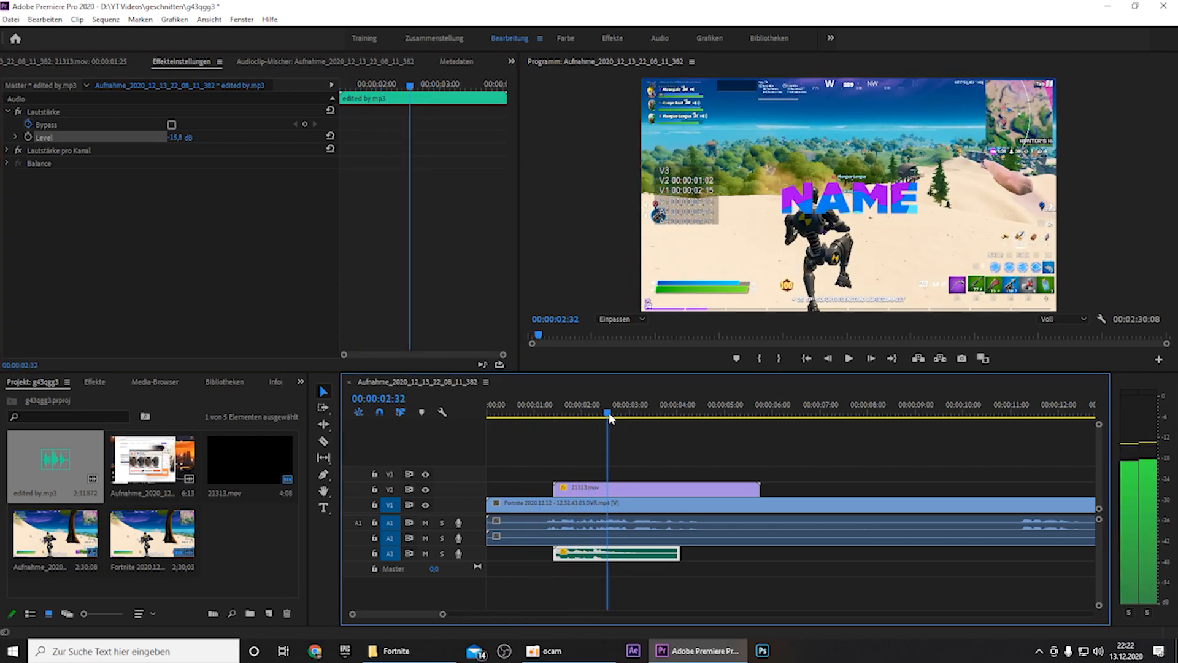
drag(594, 553, 658, 556)
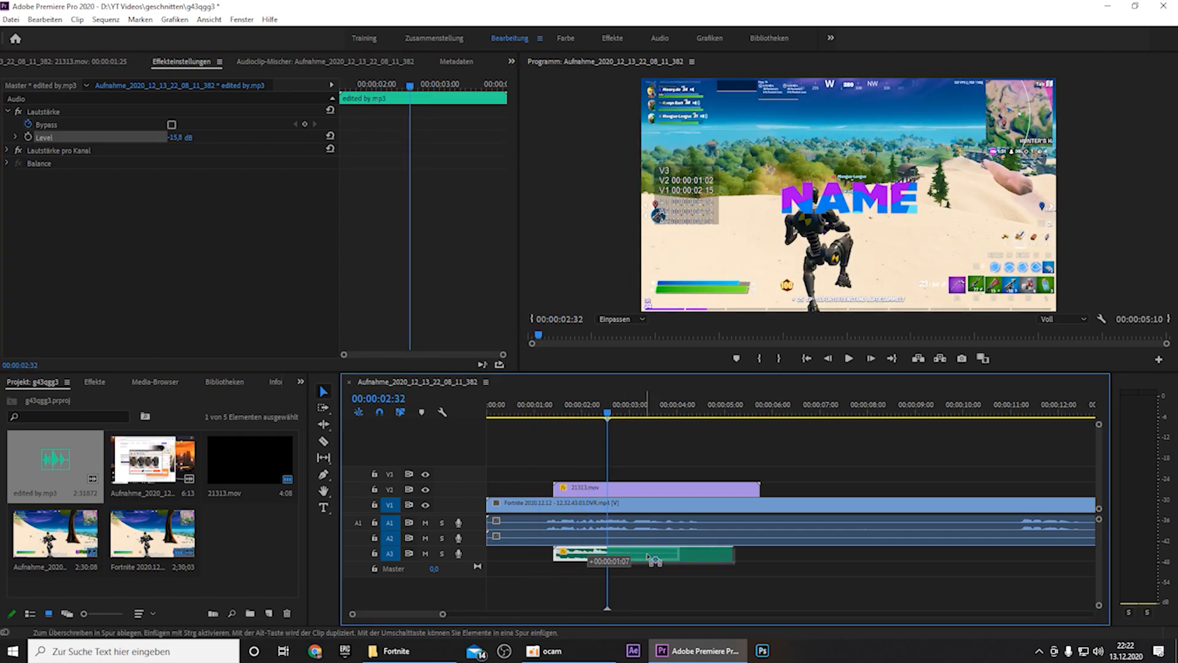